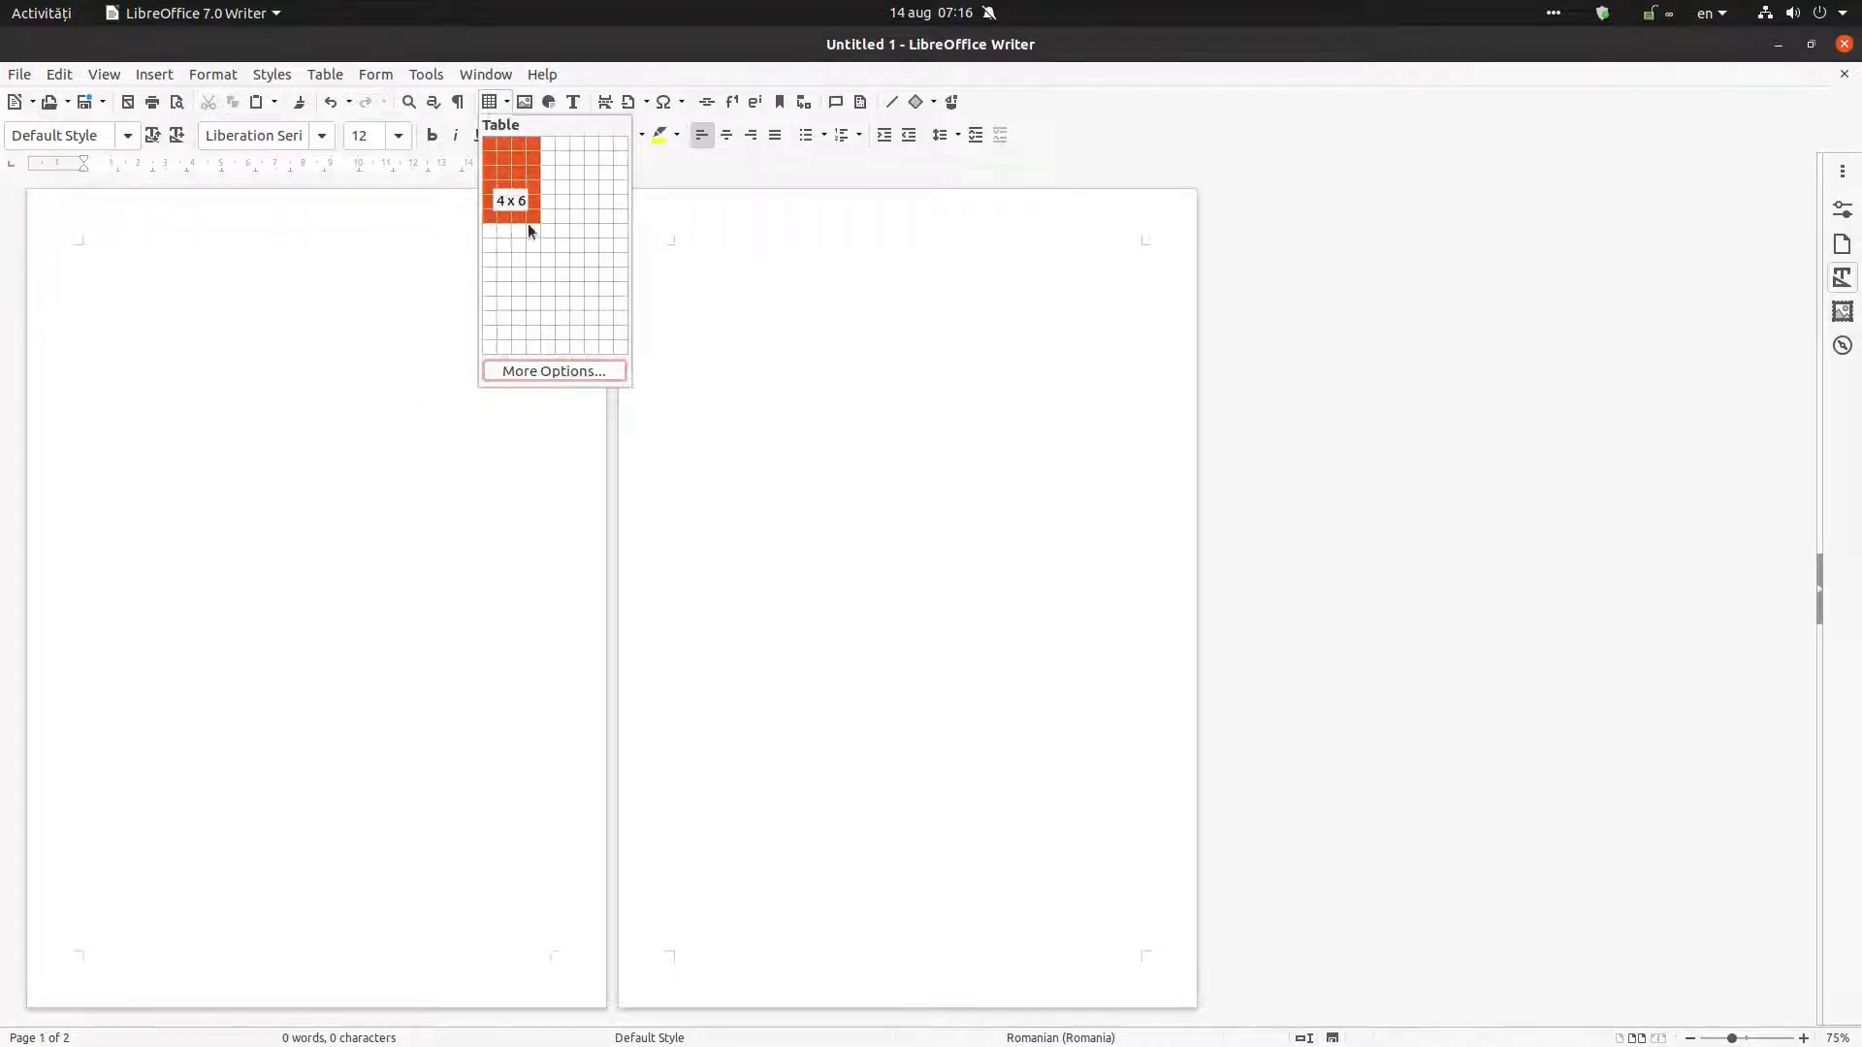
Insert a four-column table into the blank page from the toolbar grid
{"action": "left_click", "coordinate": [511, 200]}
{"action": "type", "text": "Some text"}
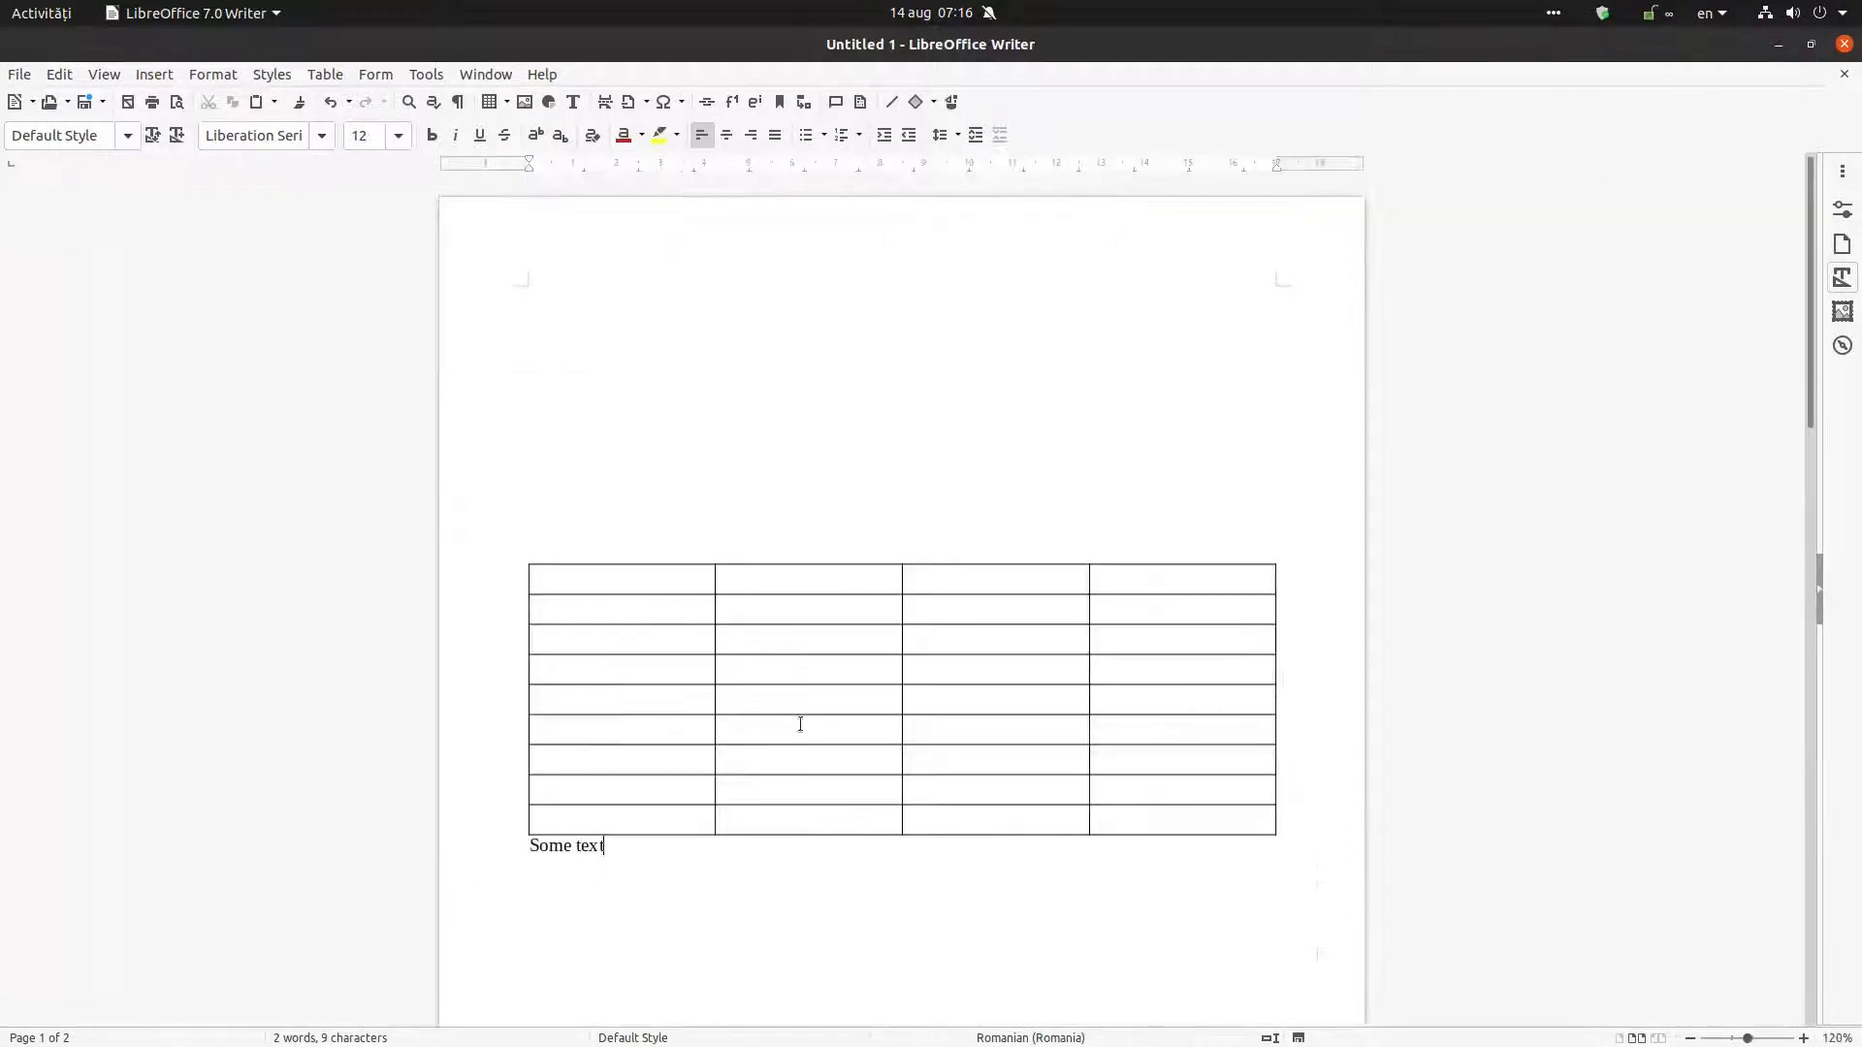
Type the comment 'Some text about this table. It is a short comment. We can apply to it some style.'
{"action": "type", "text": "about"}
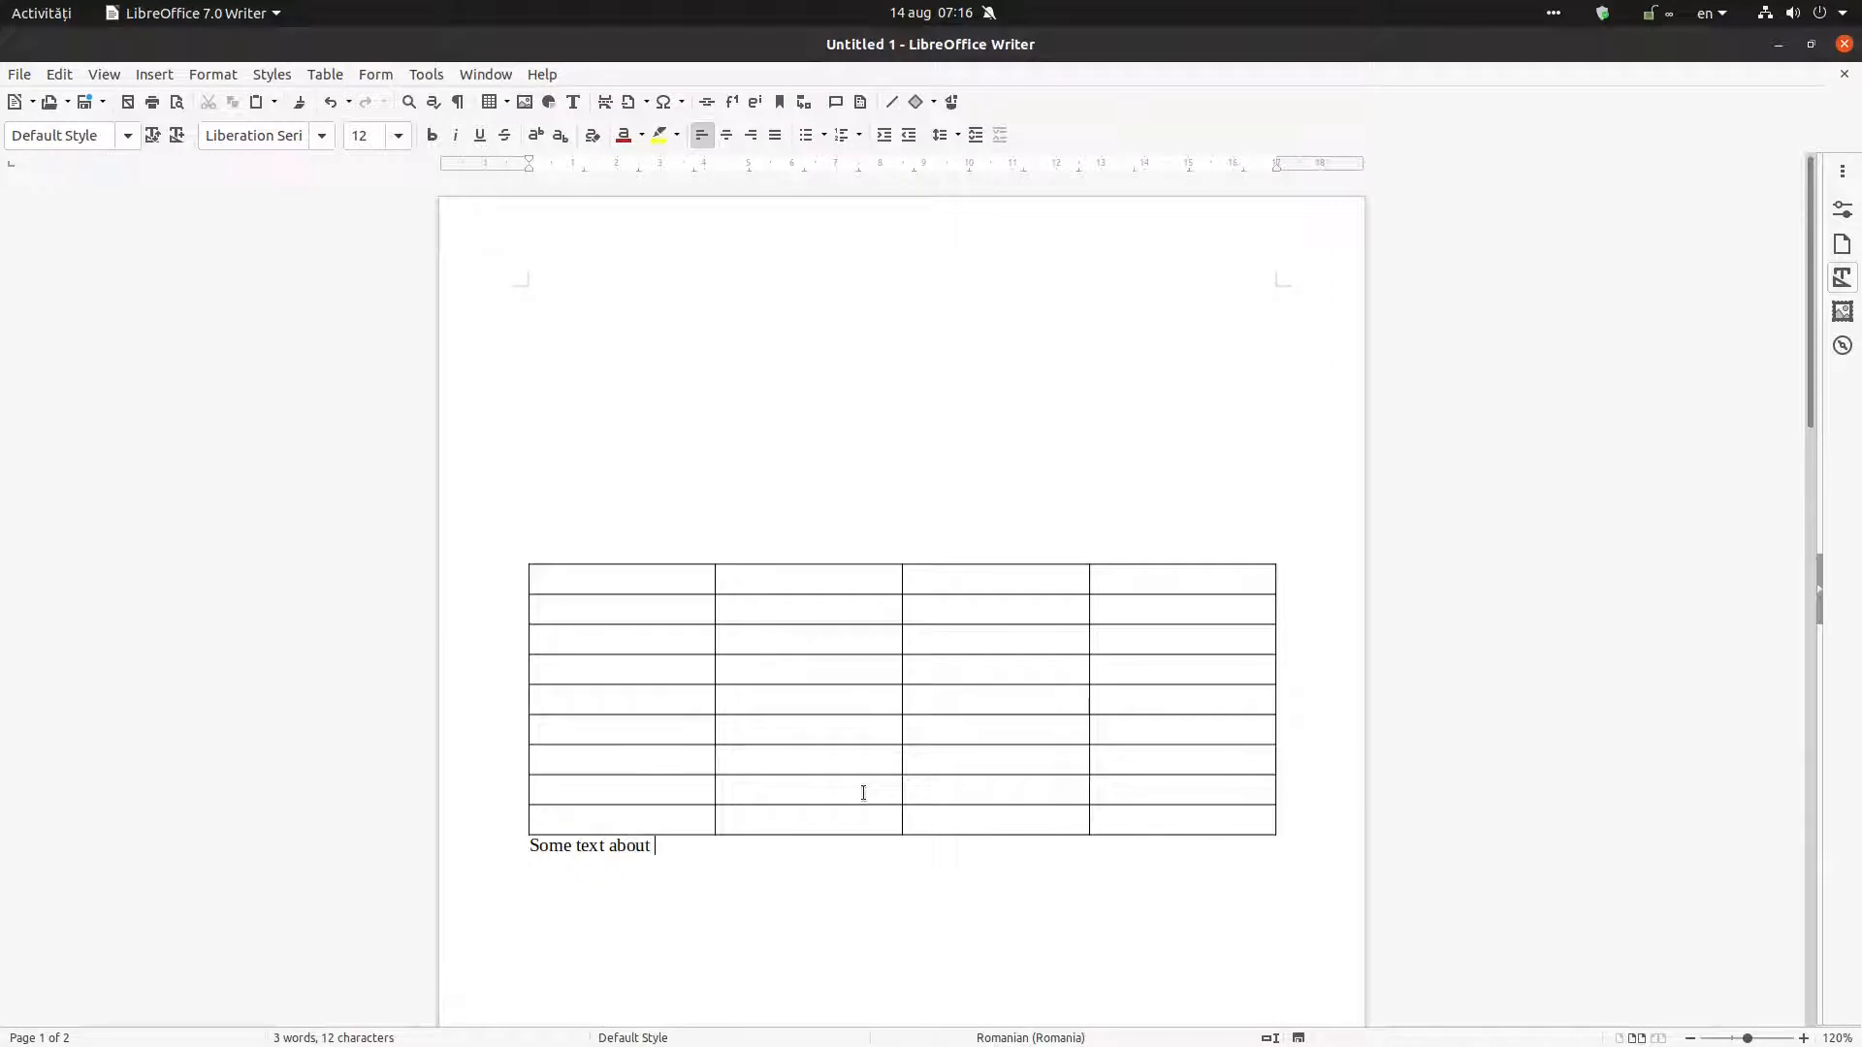
{"action": "type", "text": "this table. It is a s"}
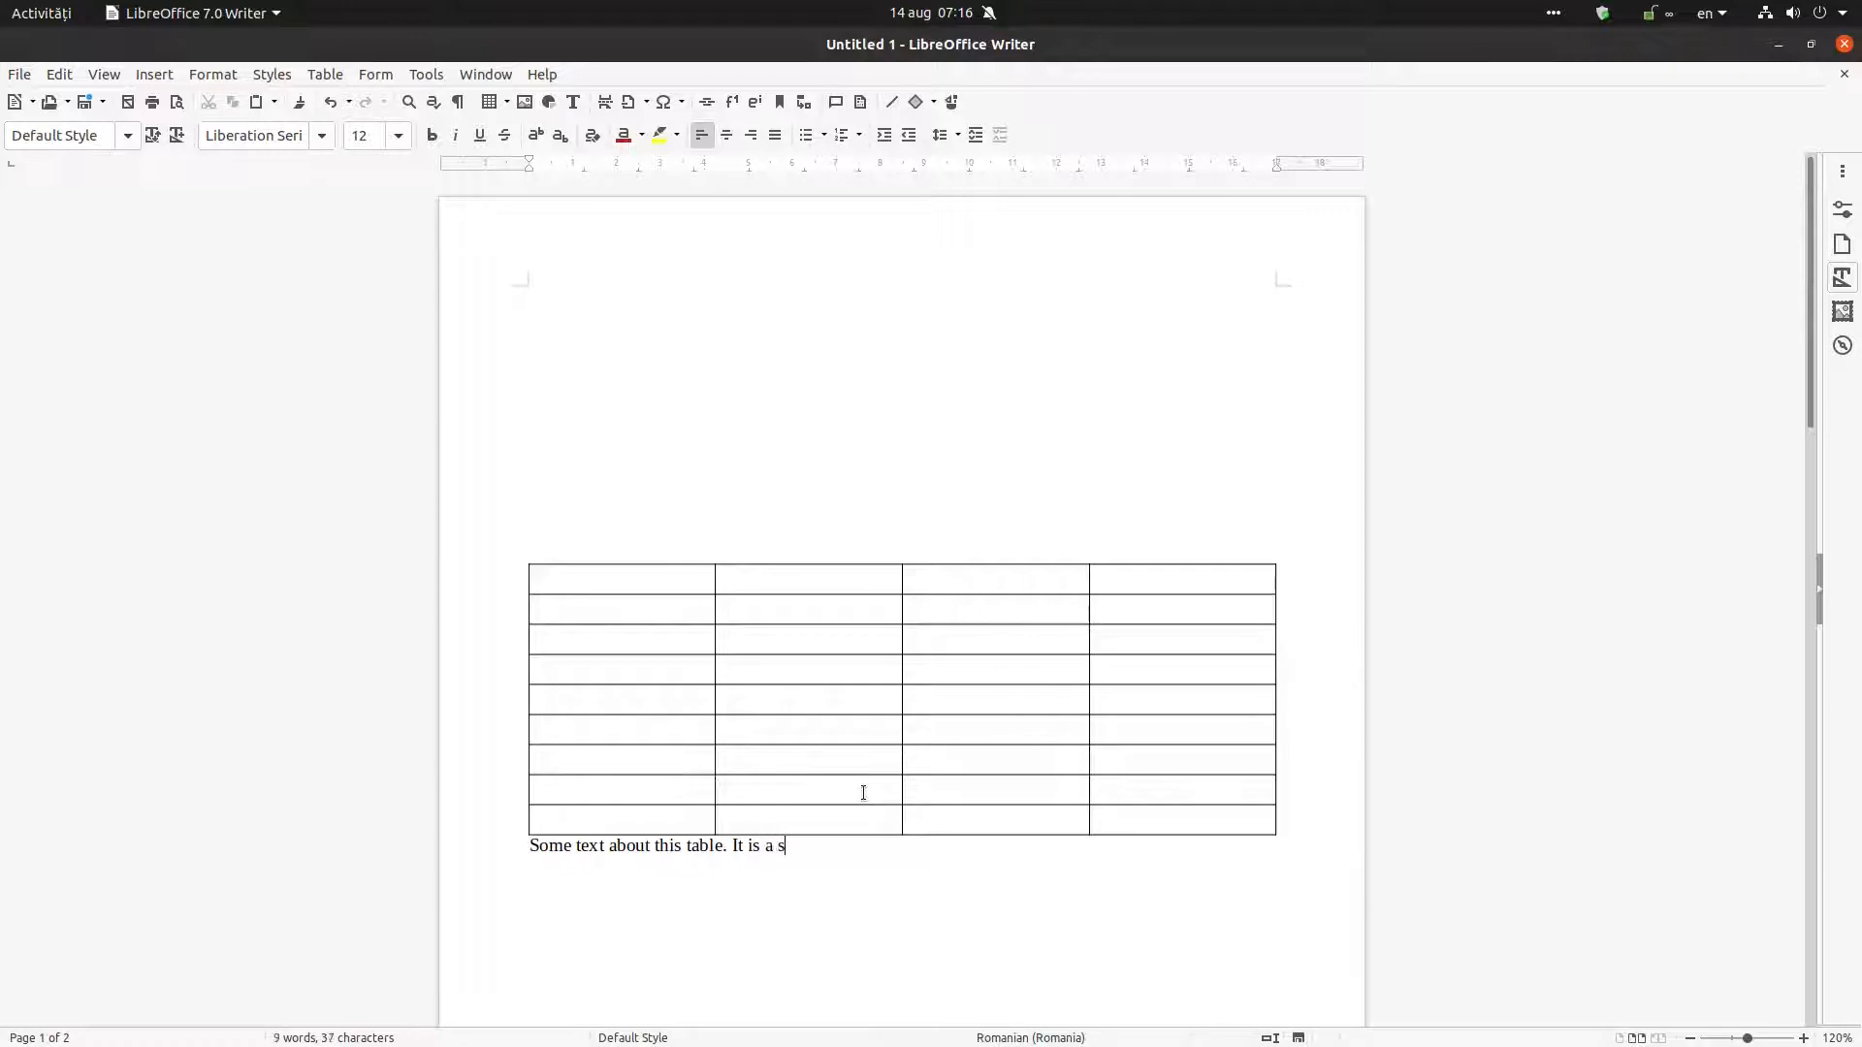
{"action": "type", "text": "hort comment."}
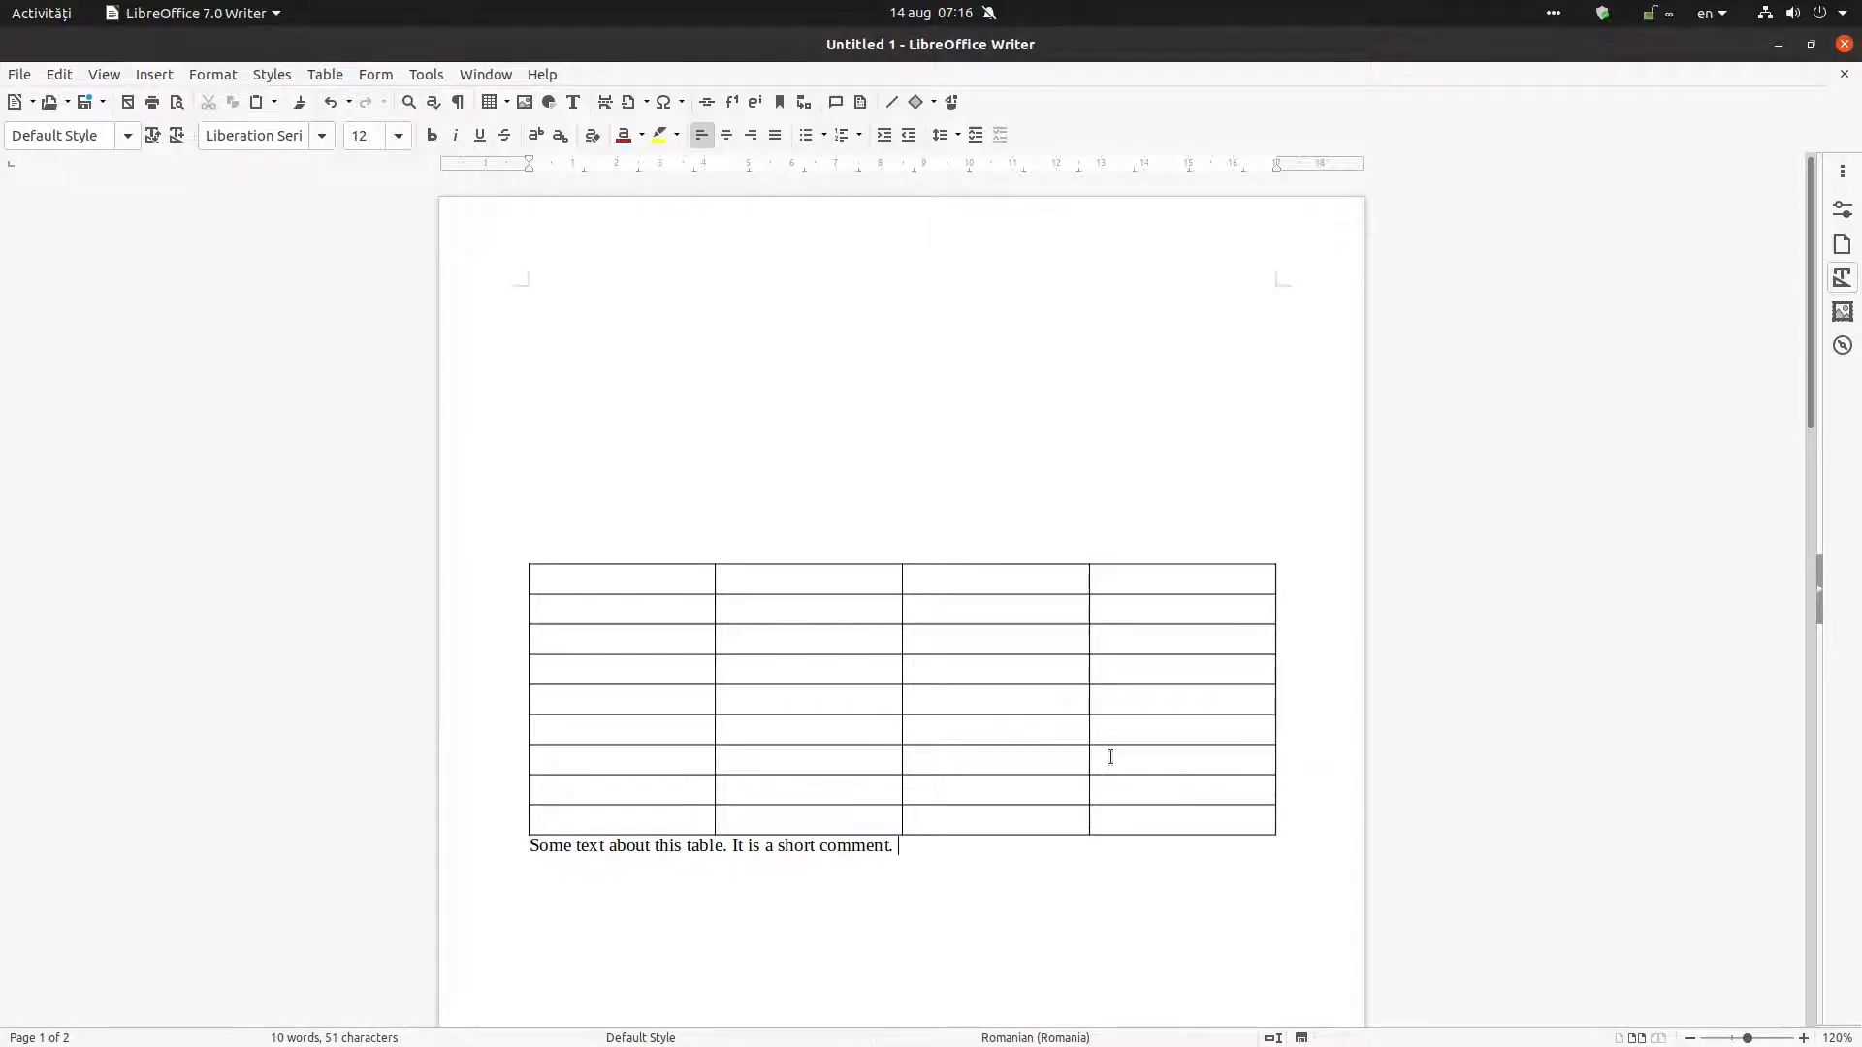
{"action": "type", "text": "We can appl"}
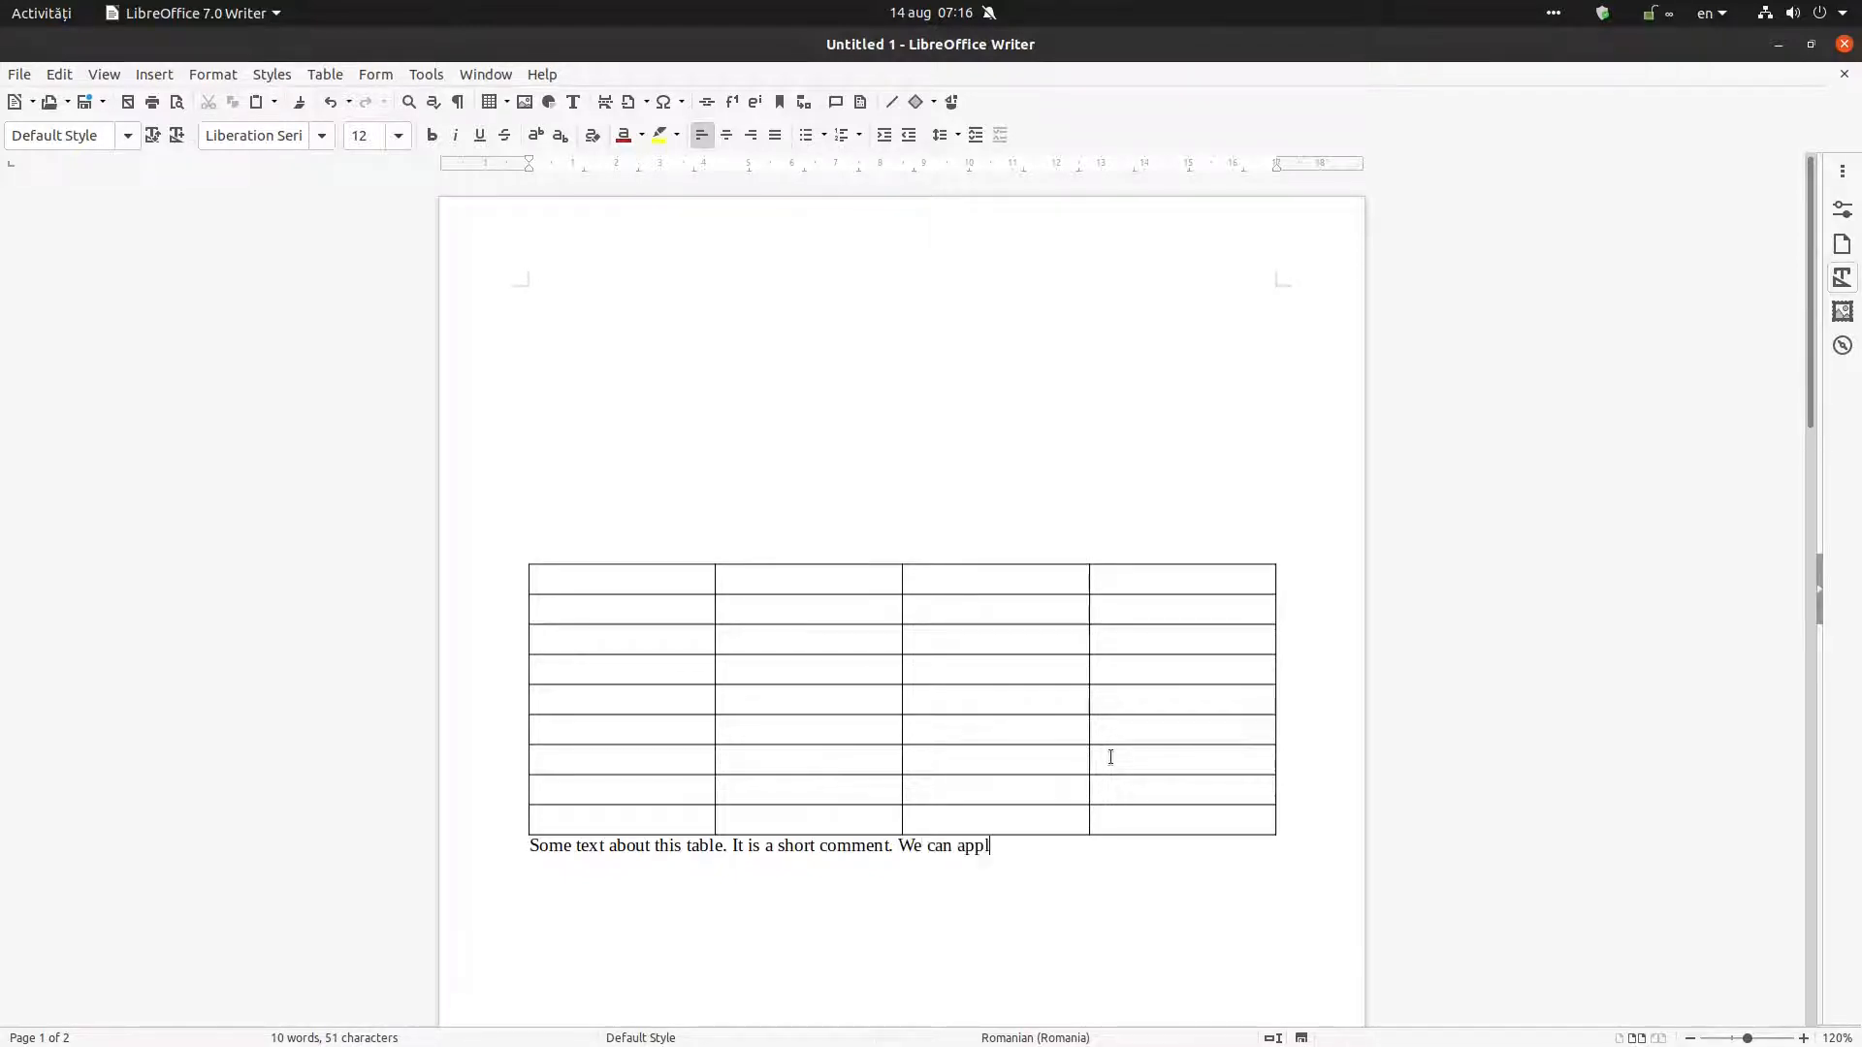
{"action": "type", "text": "y to it some style"}
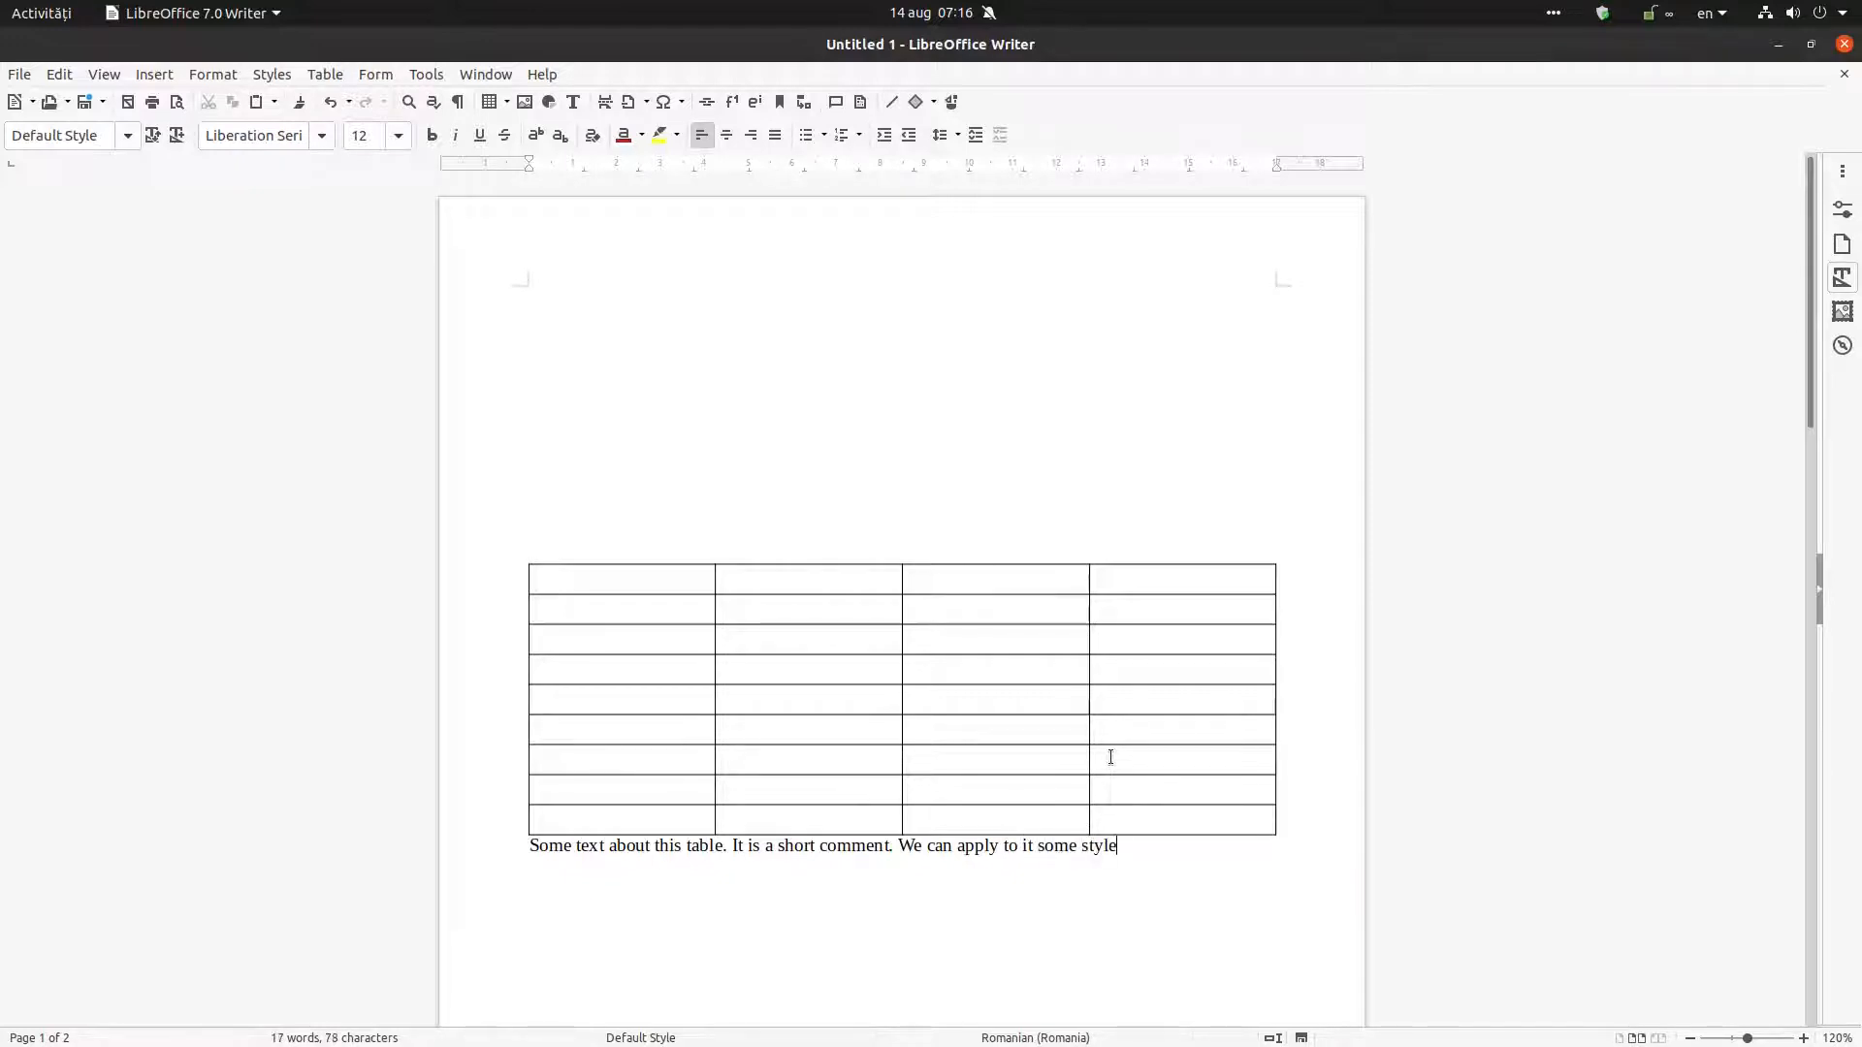
{"action": "type", "text": "."}
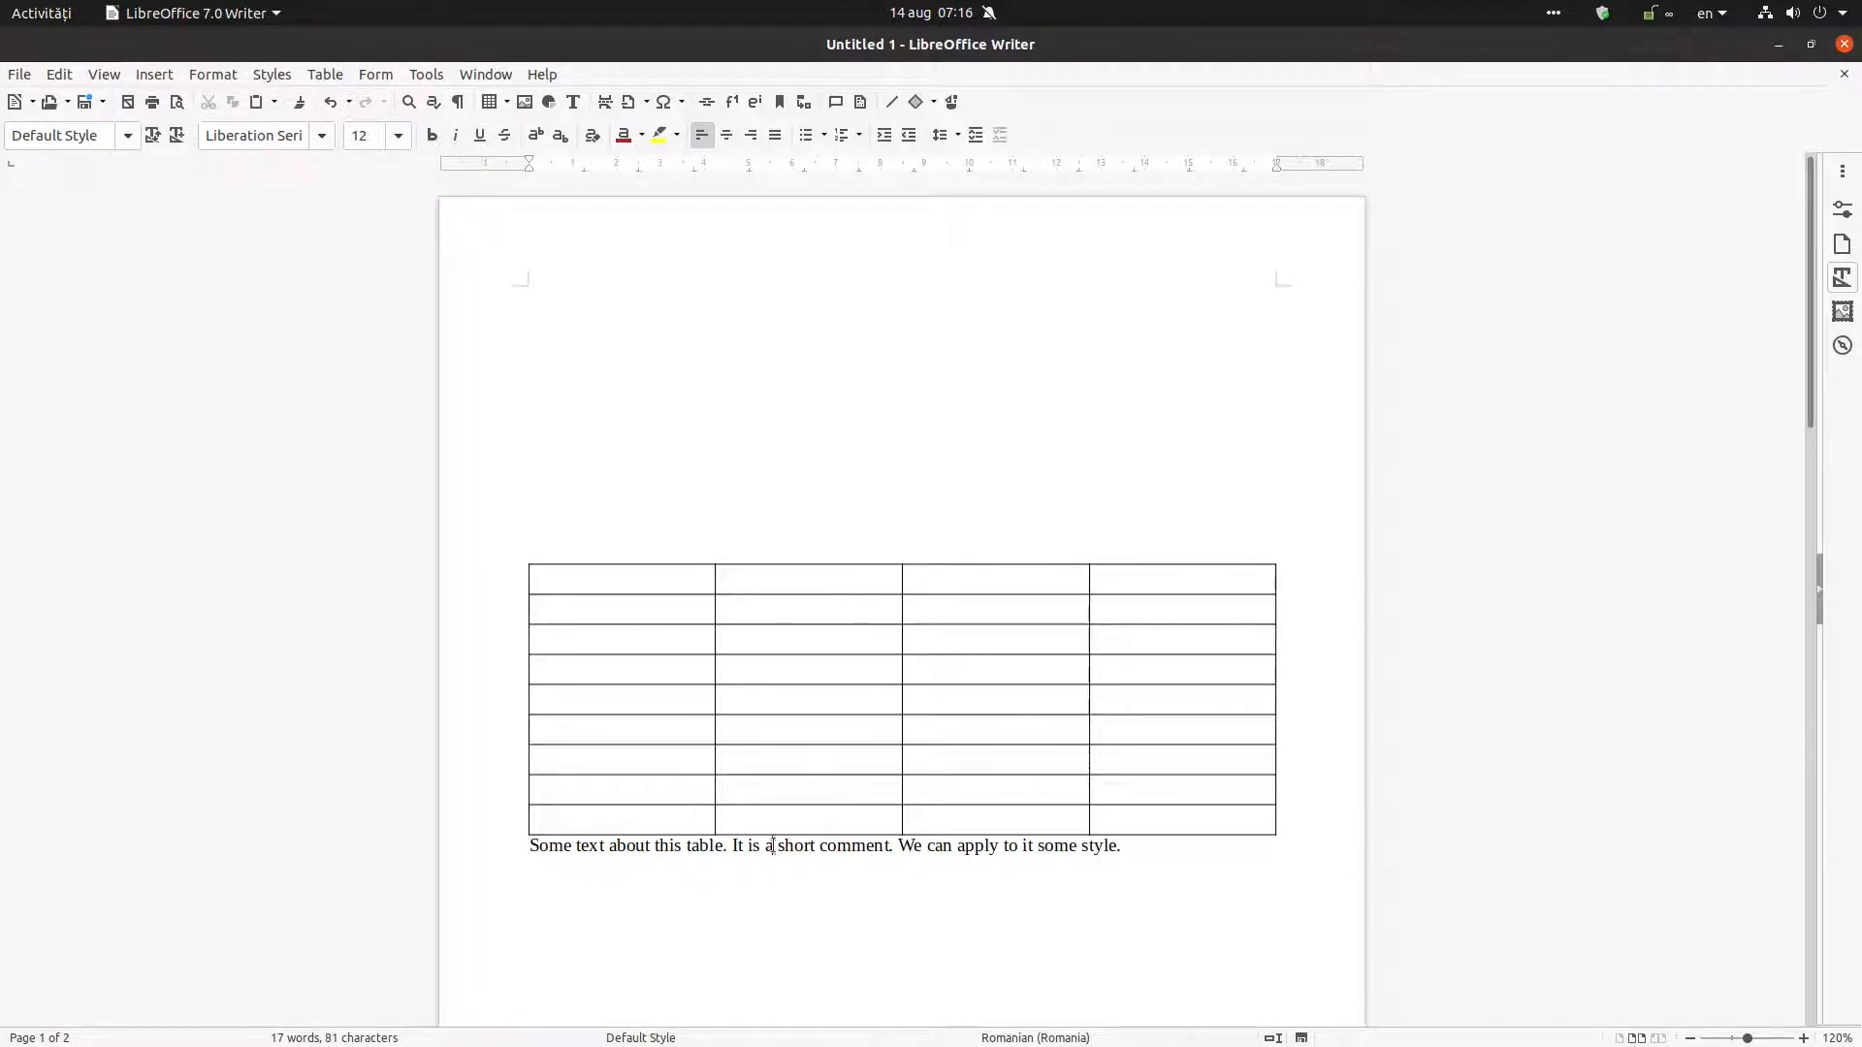
Apply the Preformatted Text paragraph style to the selected comment sentence via the Styles sidebar
{"action": "triple_click", "coordinate": [825, 845]}
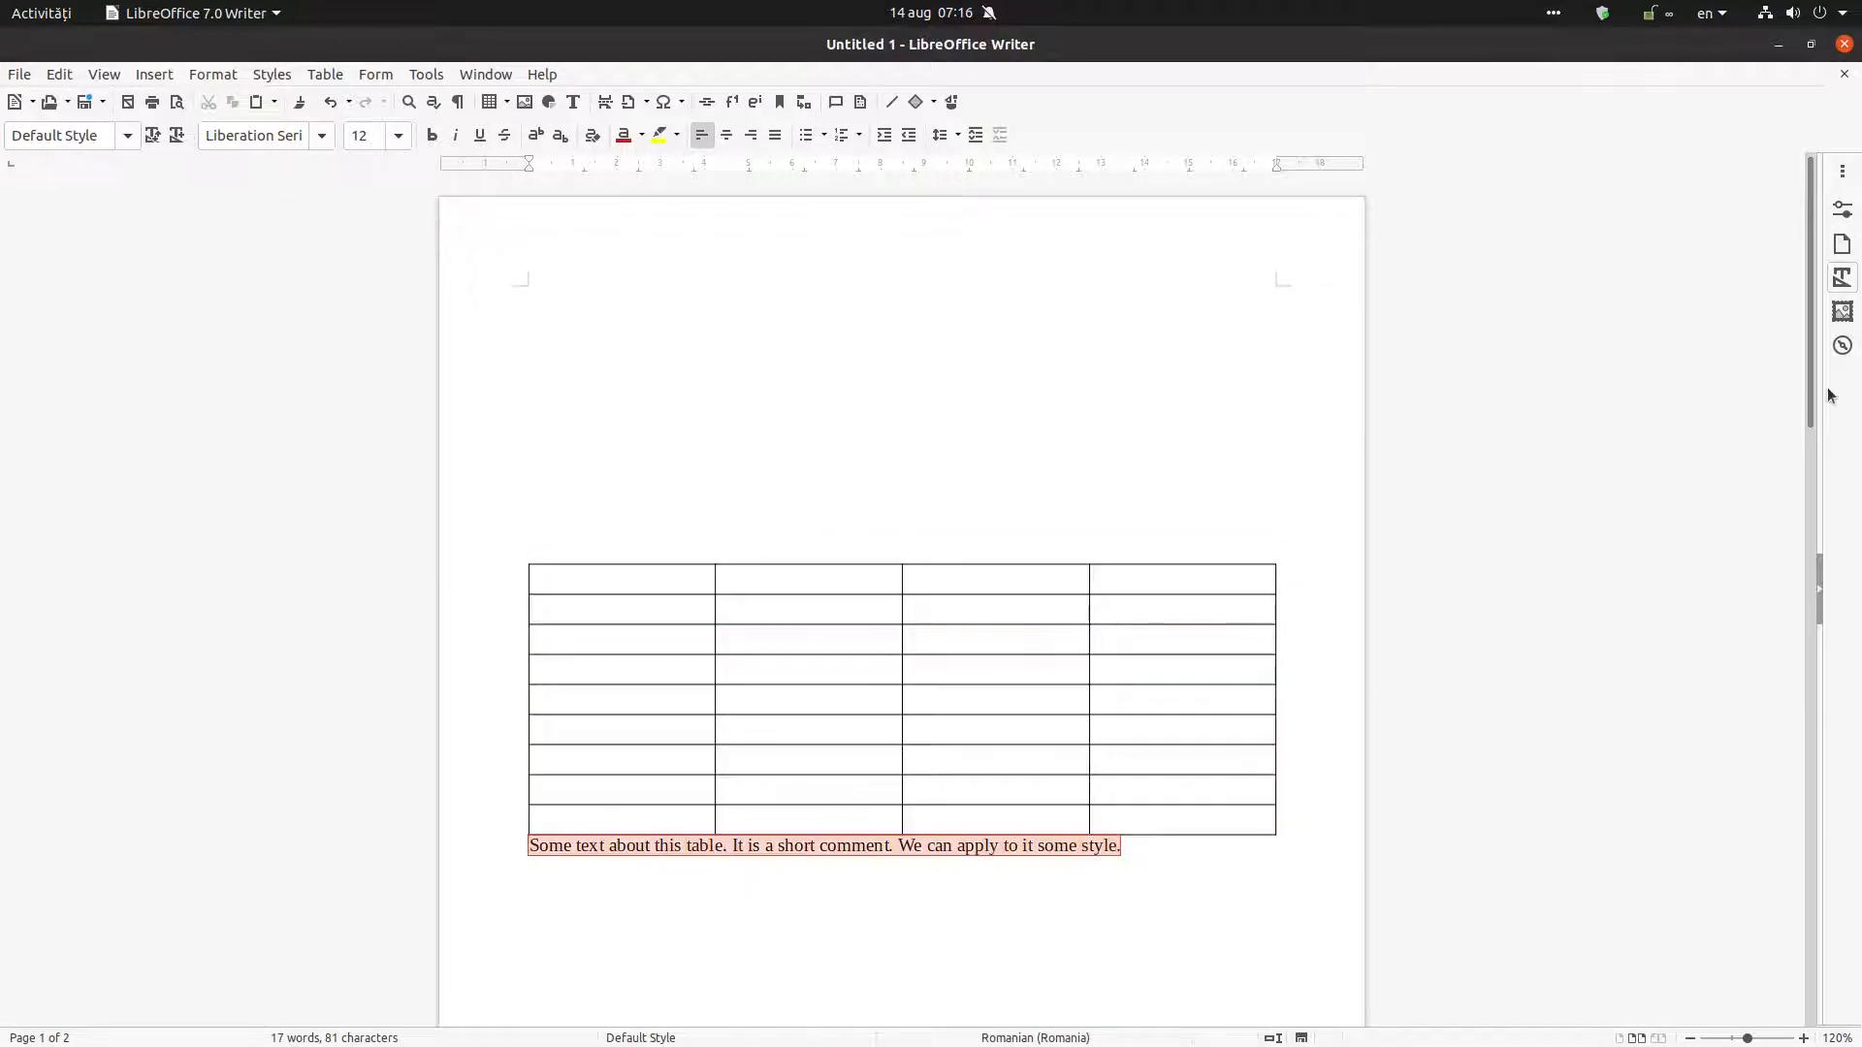
{"action": "left_click", "coordinate": [1841, 276]}
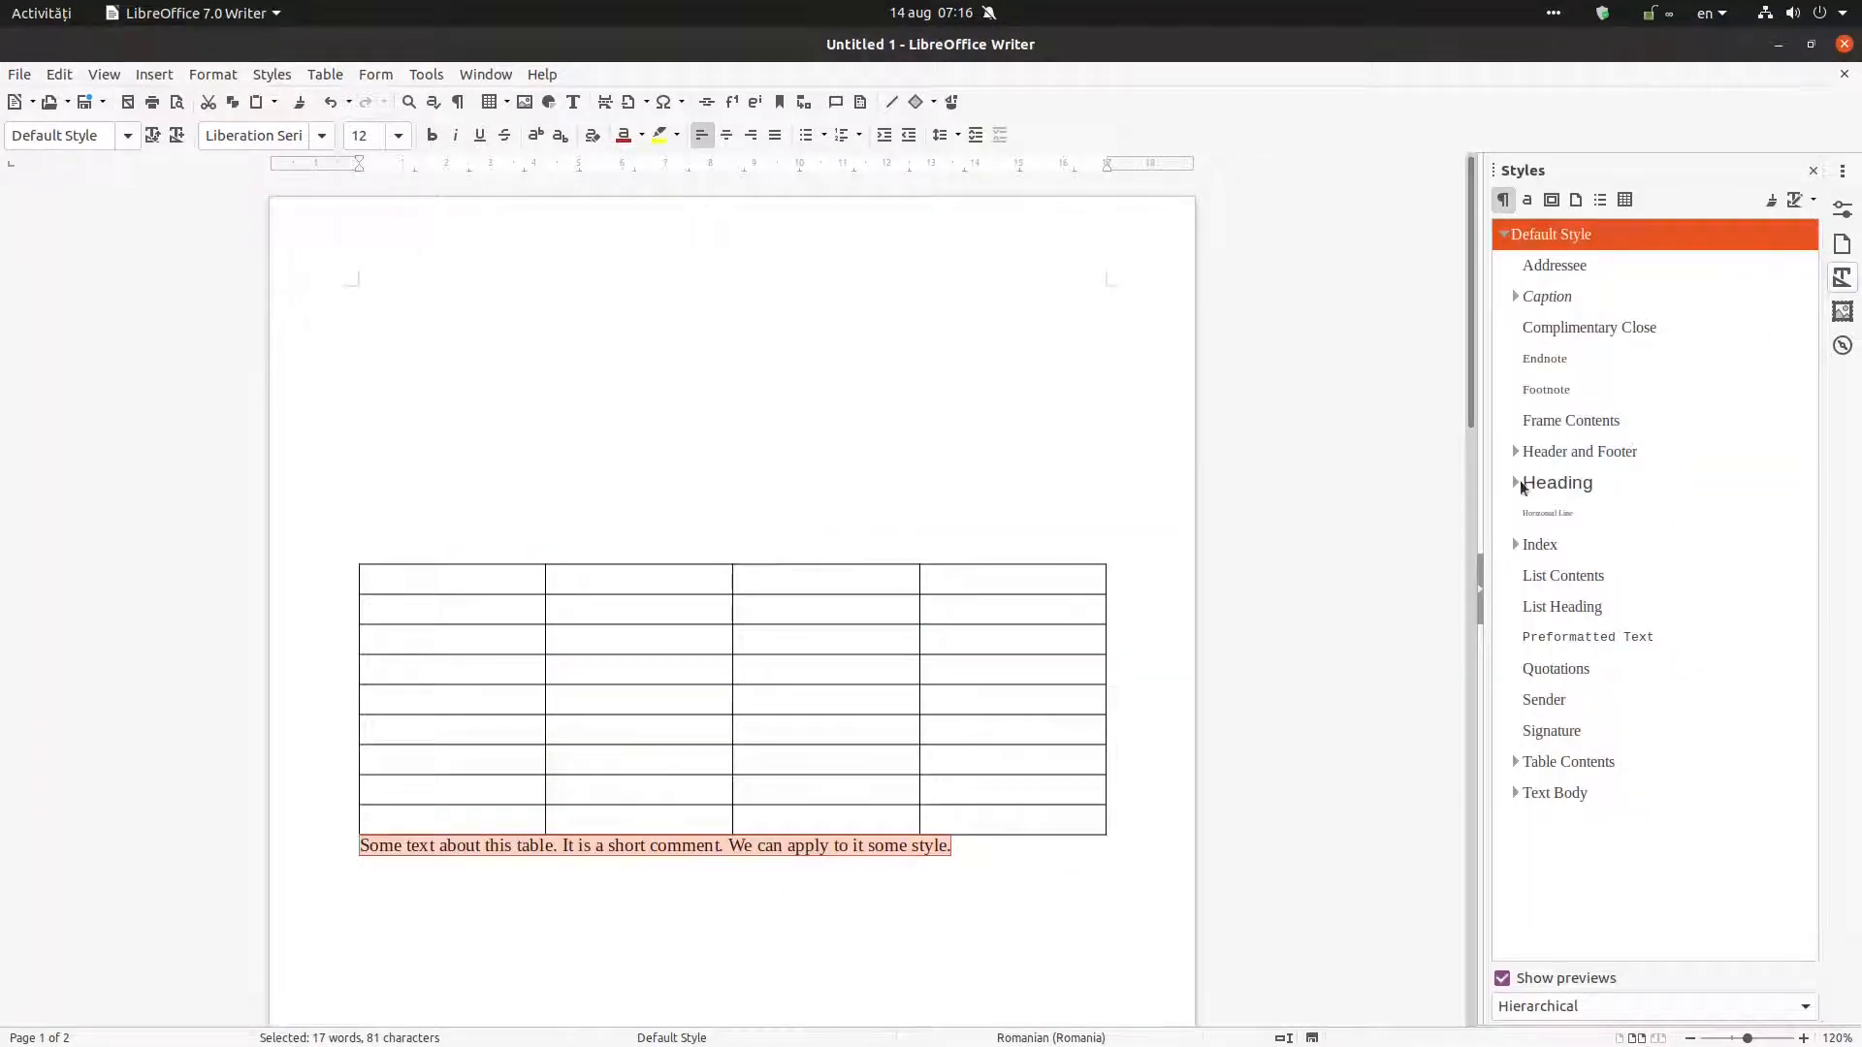
{"action": "left_click", "coordinate": [1588, 636]}
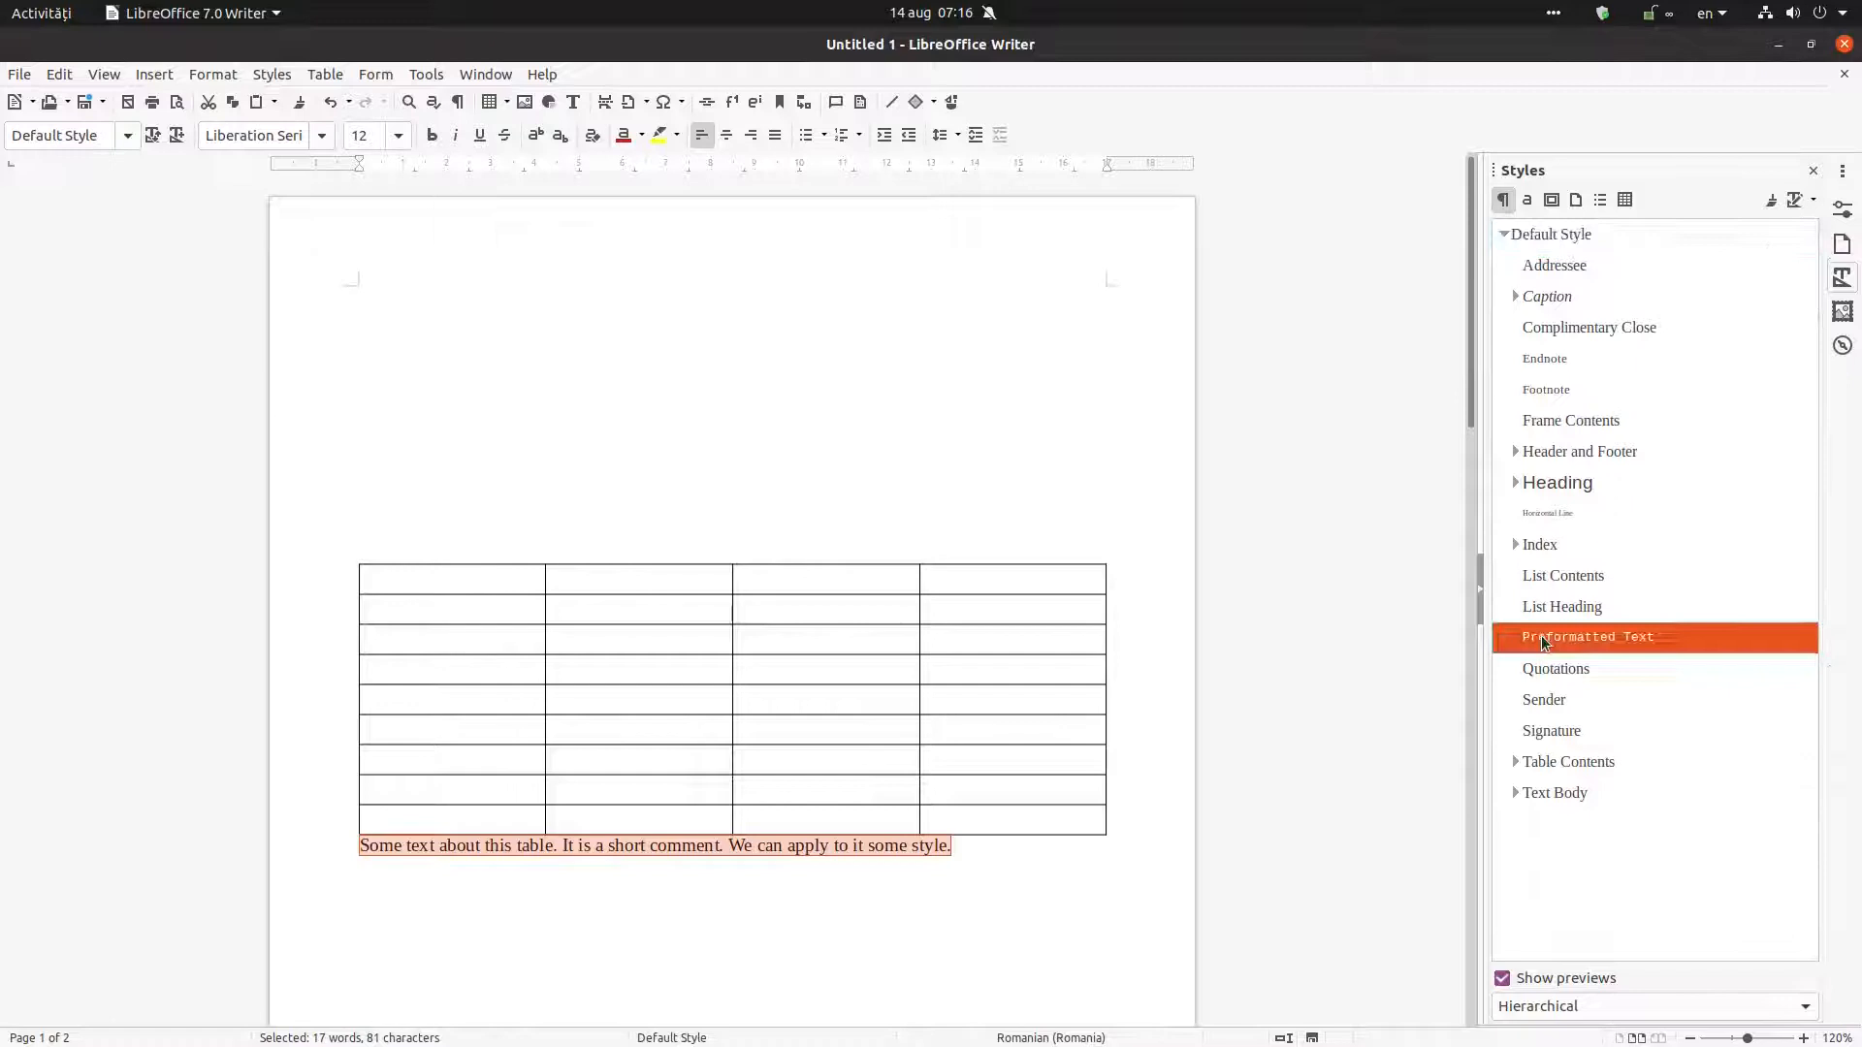
{"action": "double_click", "coordinate": [1588, 636]}
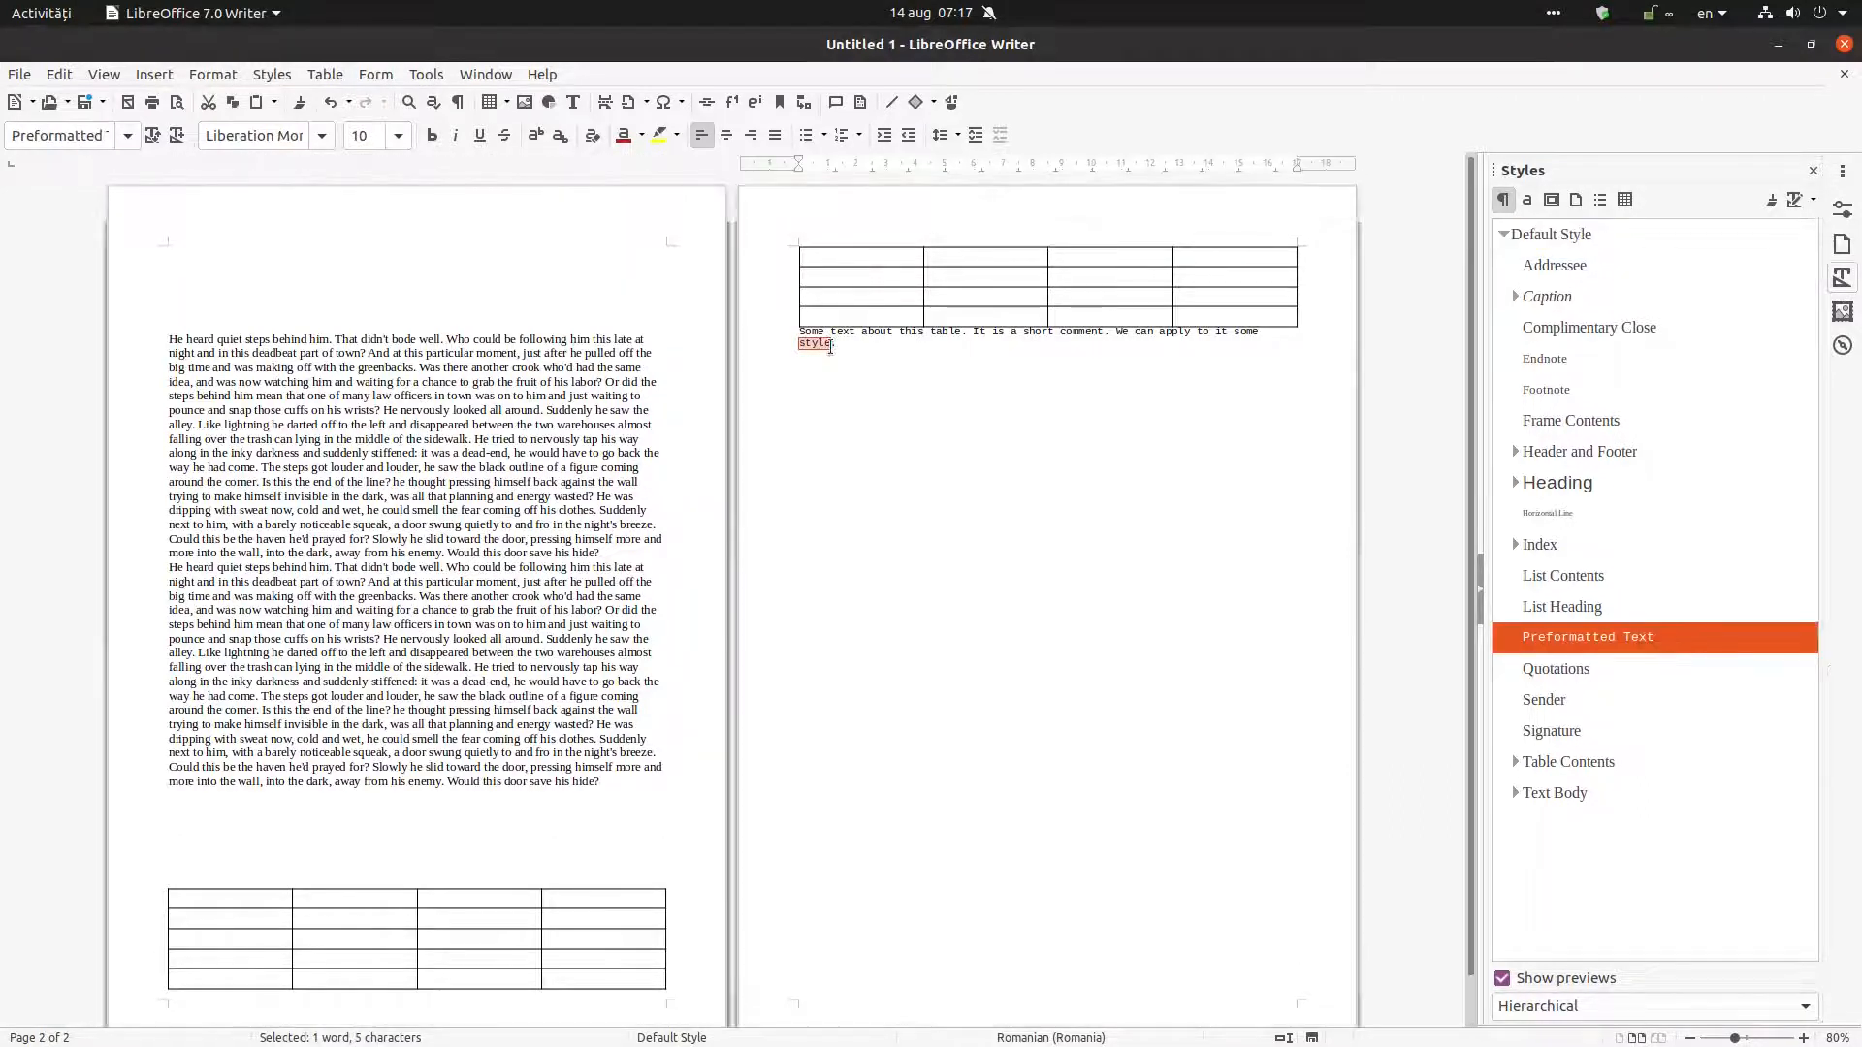
Select the word 'style' in the comment now pushed onto page two
{"action": "double_click", "coordinate": [811, 330]}
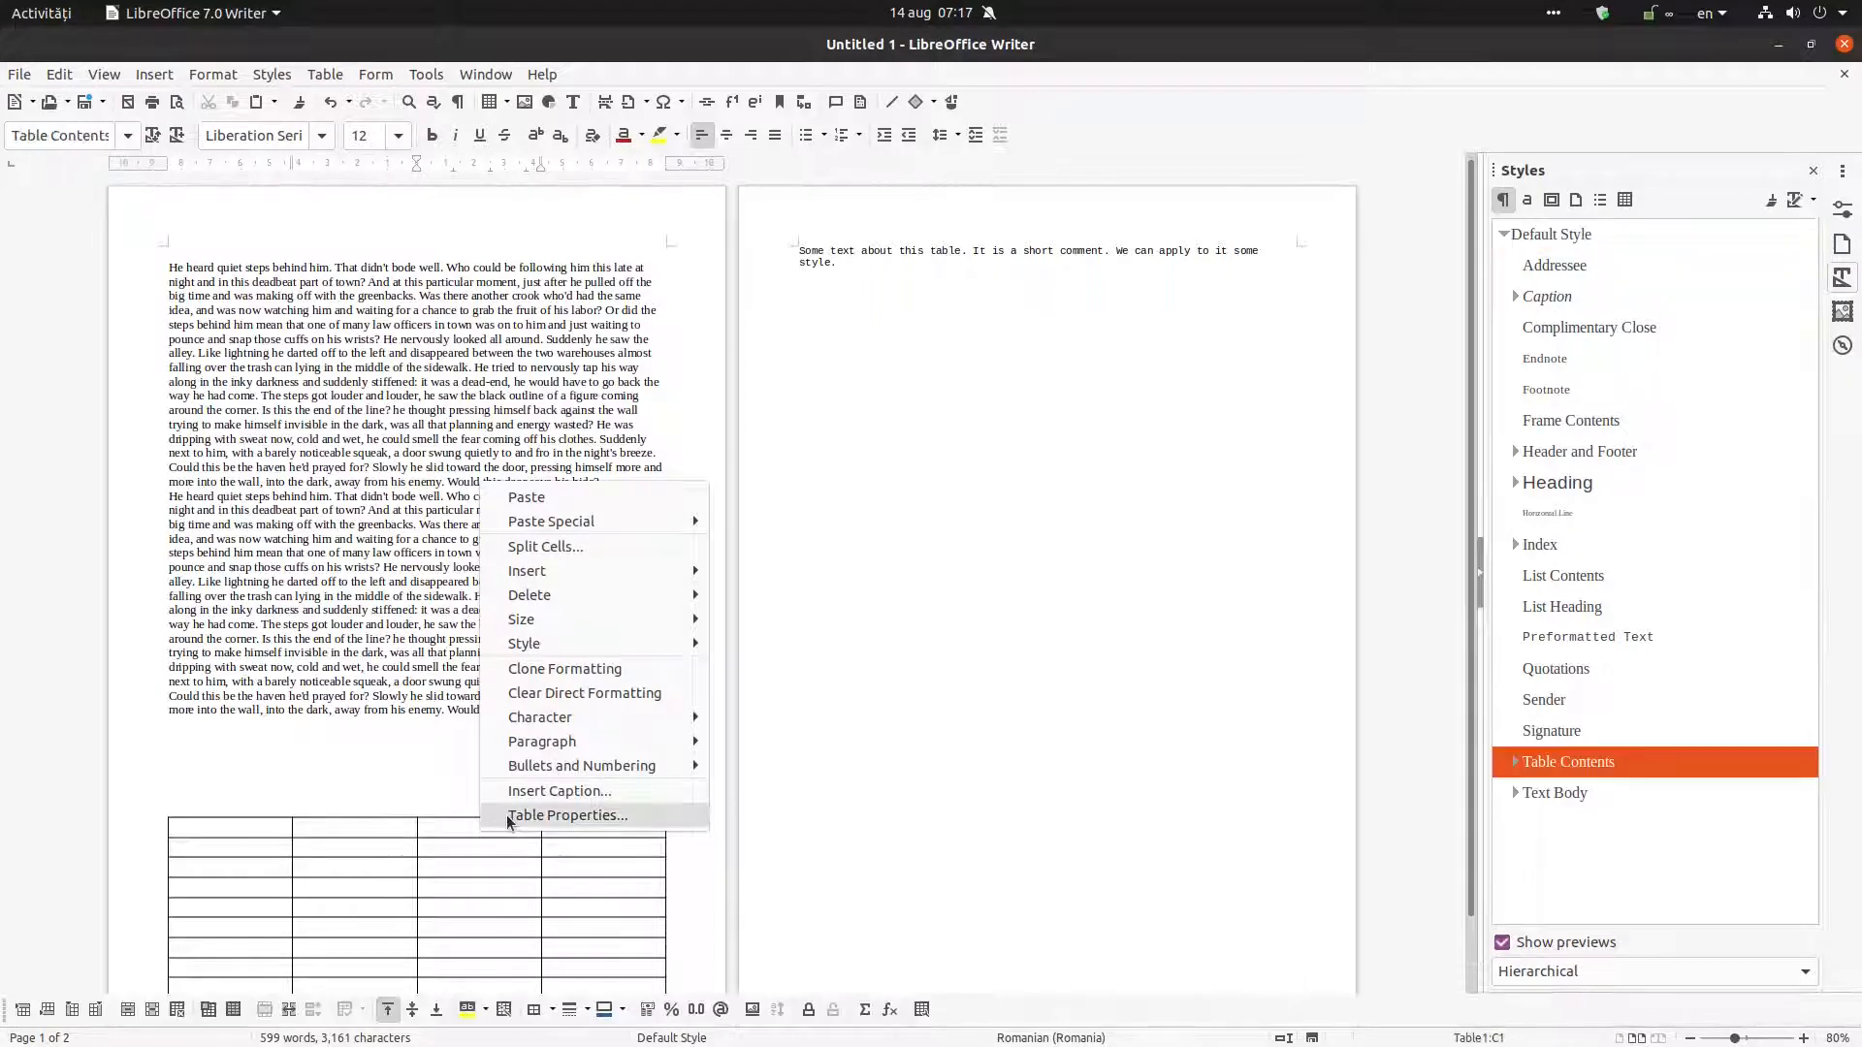
Enable 'Keep with next paragraph' on the table's Text Flow properties and confirm
{"action": "left_click", "coordinate": [567, 814]}
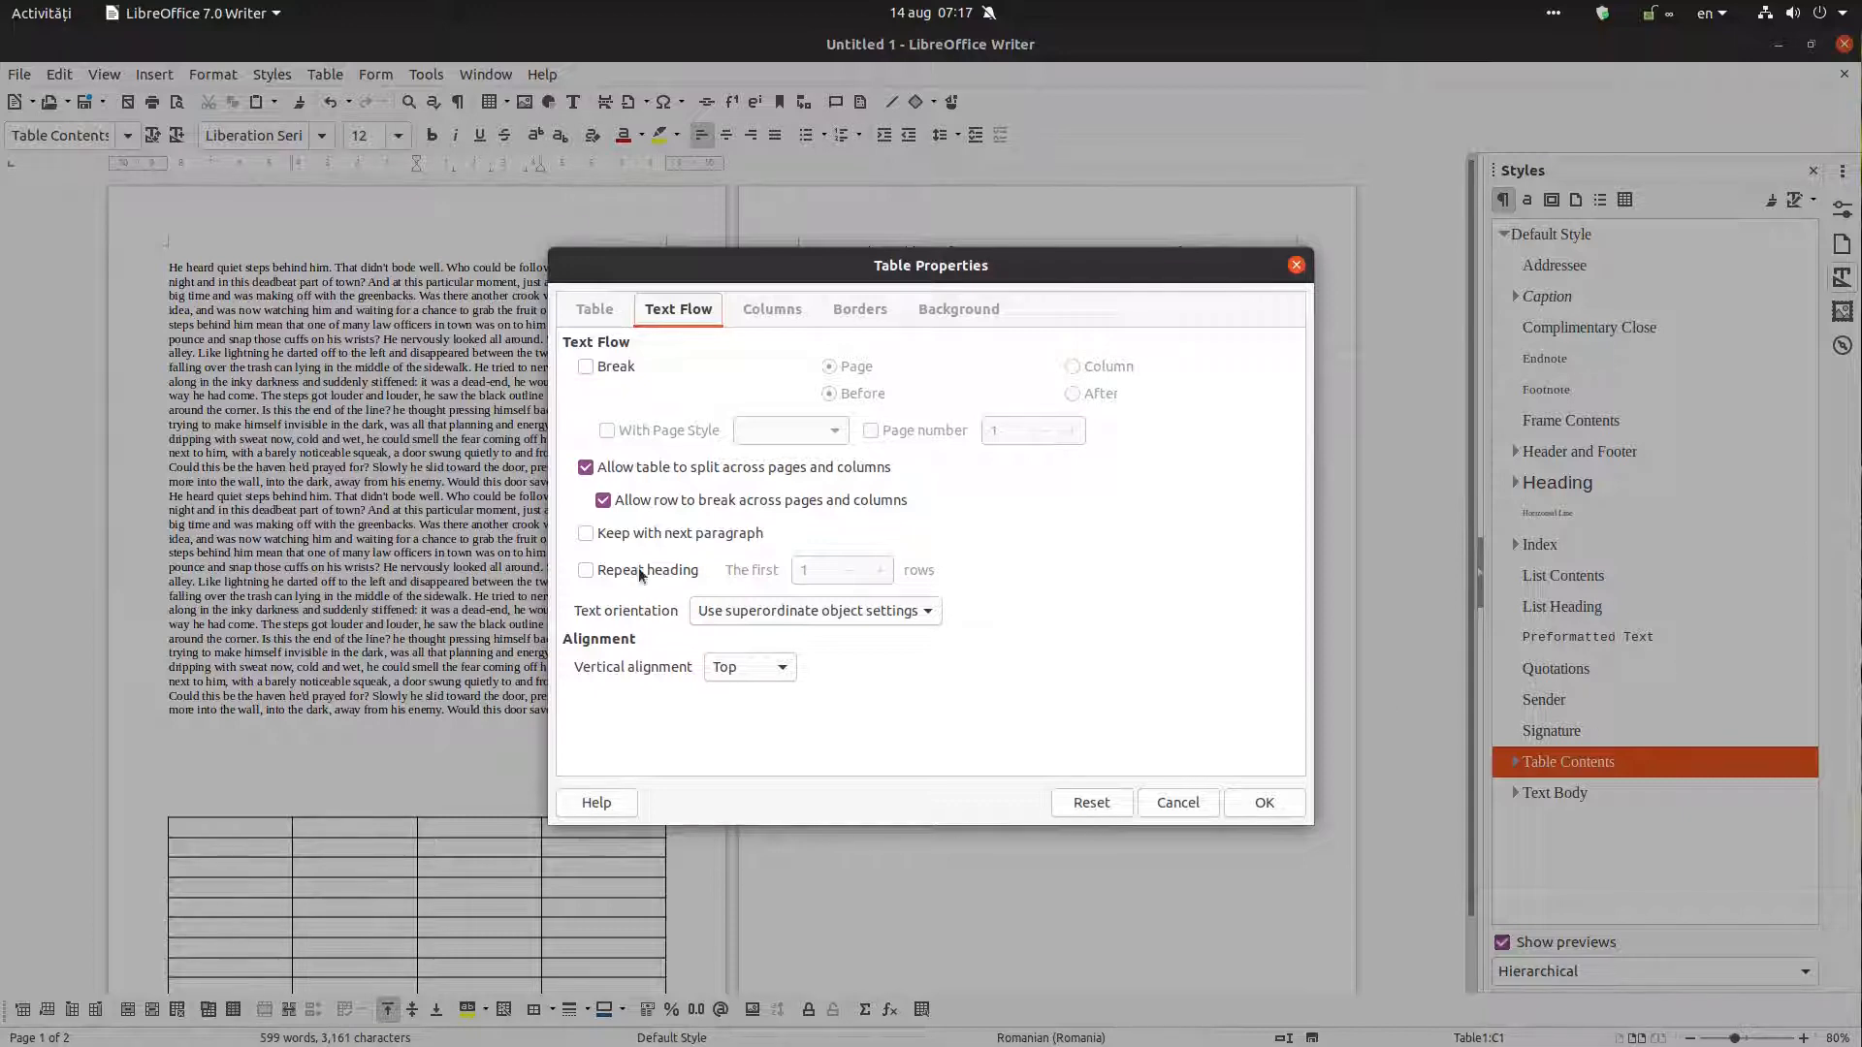
{"action": "left_click", "coordinate": [586, 531]}
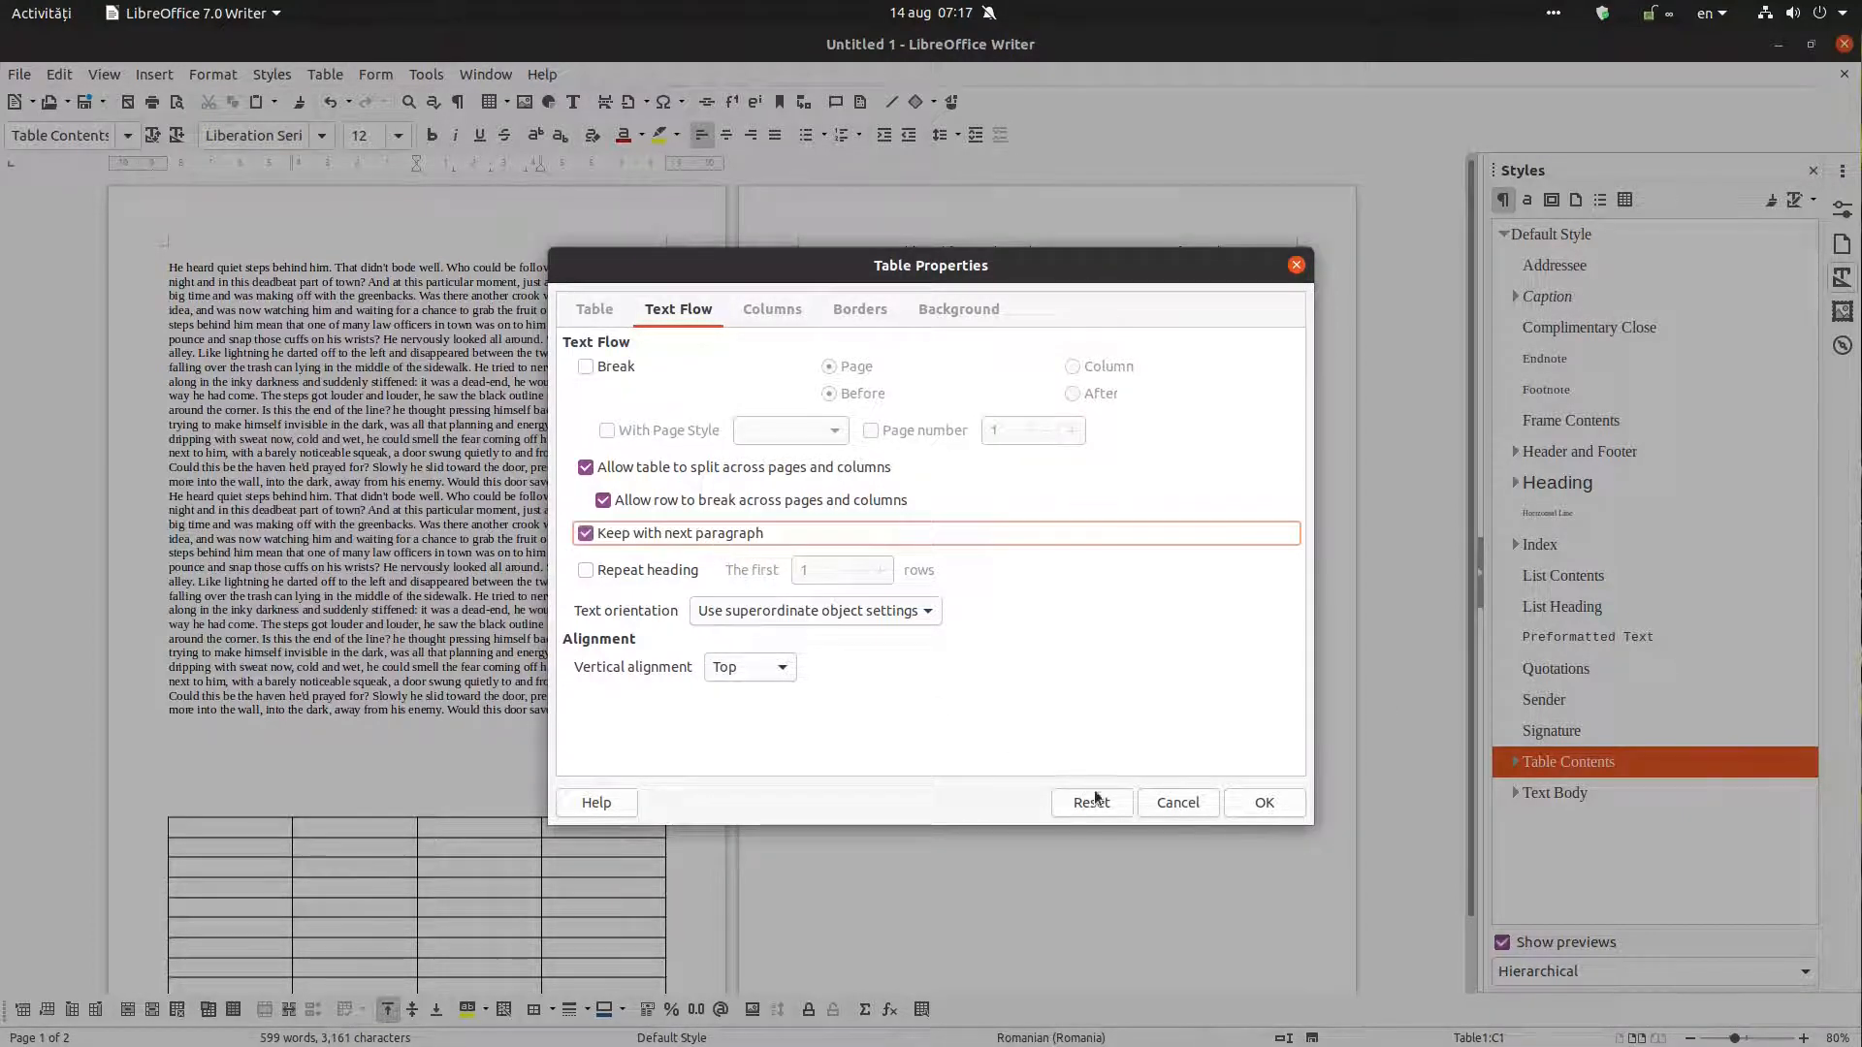
{"action": "left_click", "coordinate": [1263, 801]}
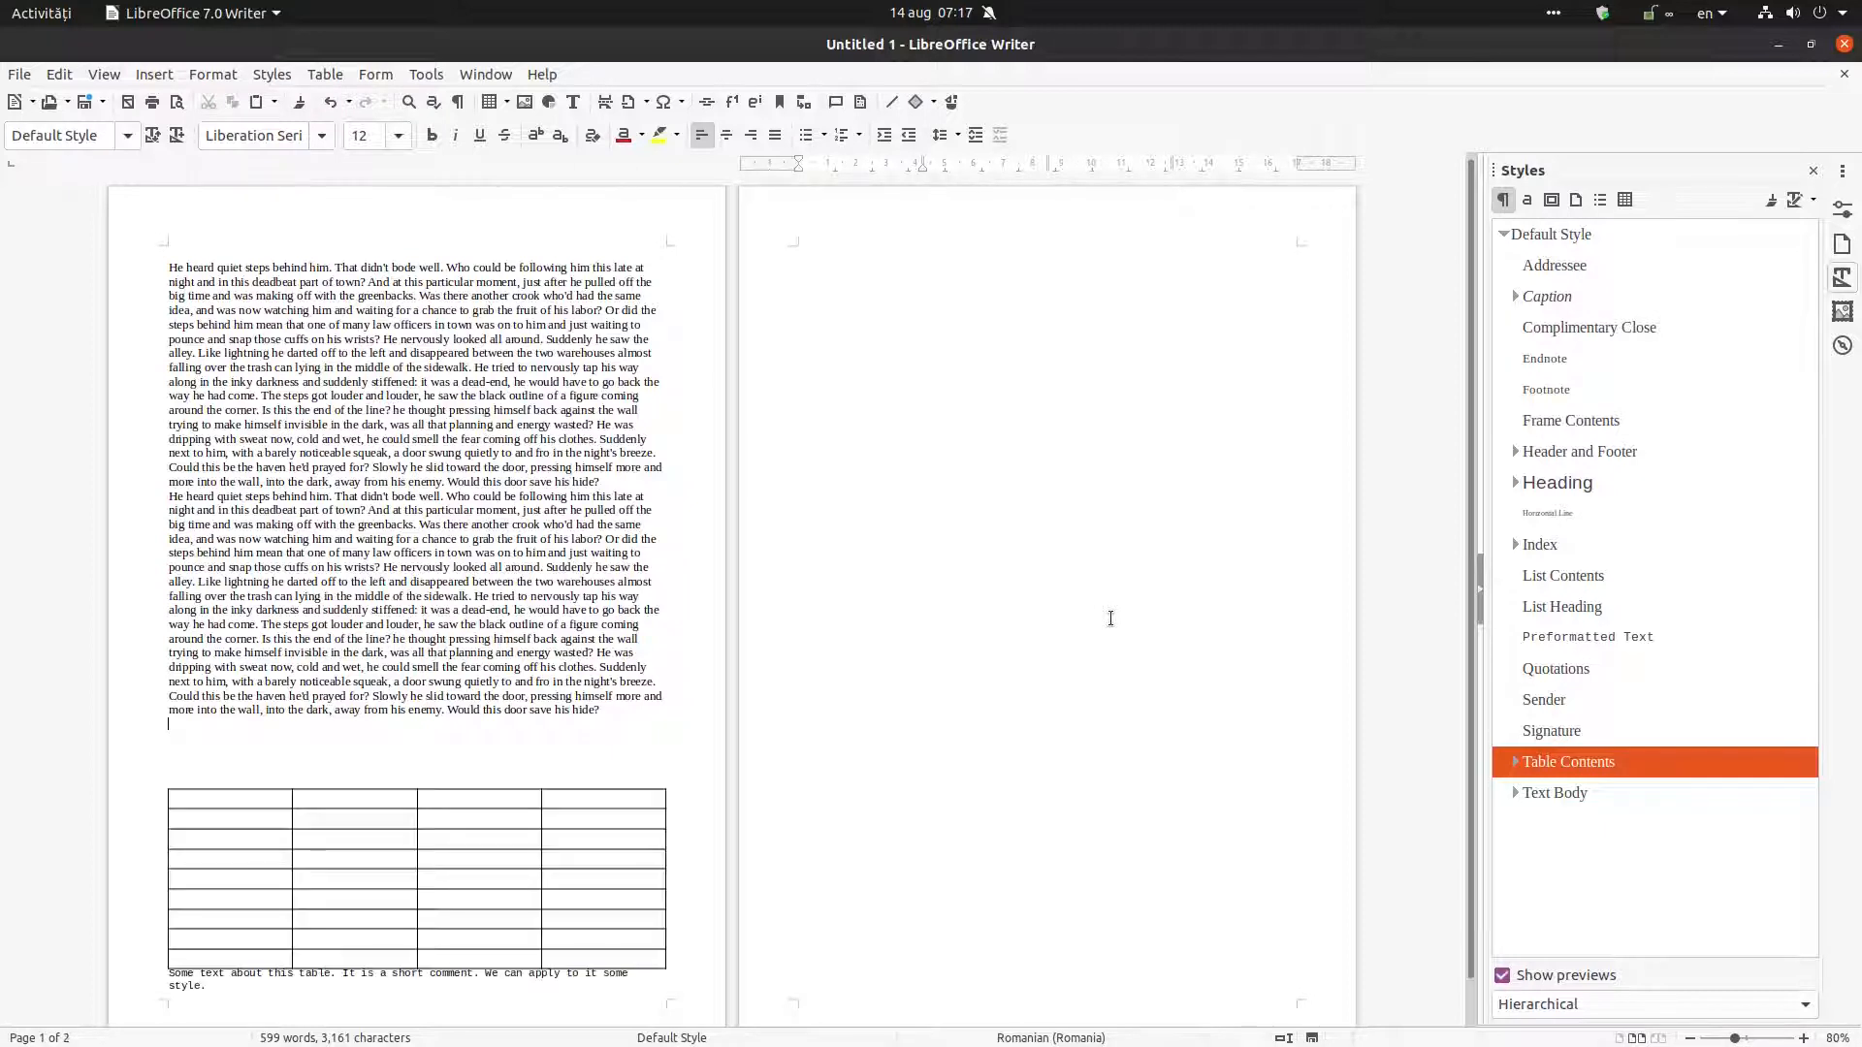
Place the cursor in the document to add breaks pushing table and comment onto page two
{"action": "left_click", "coordinate": [1552, 234]}
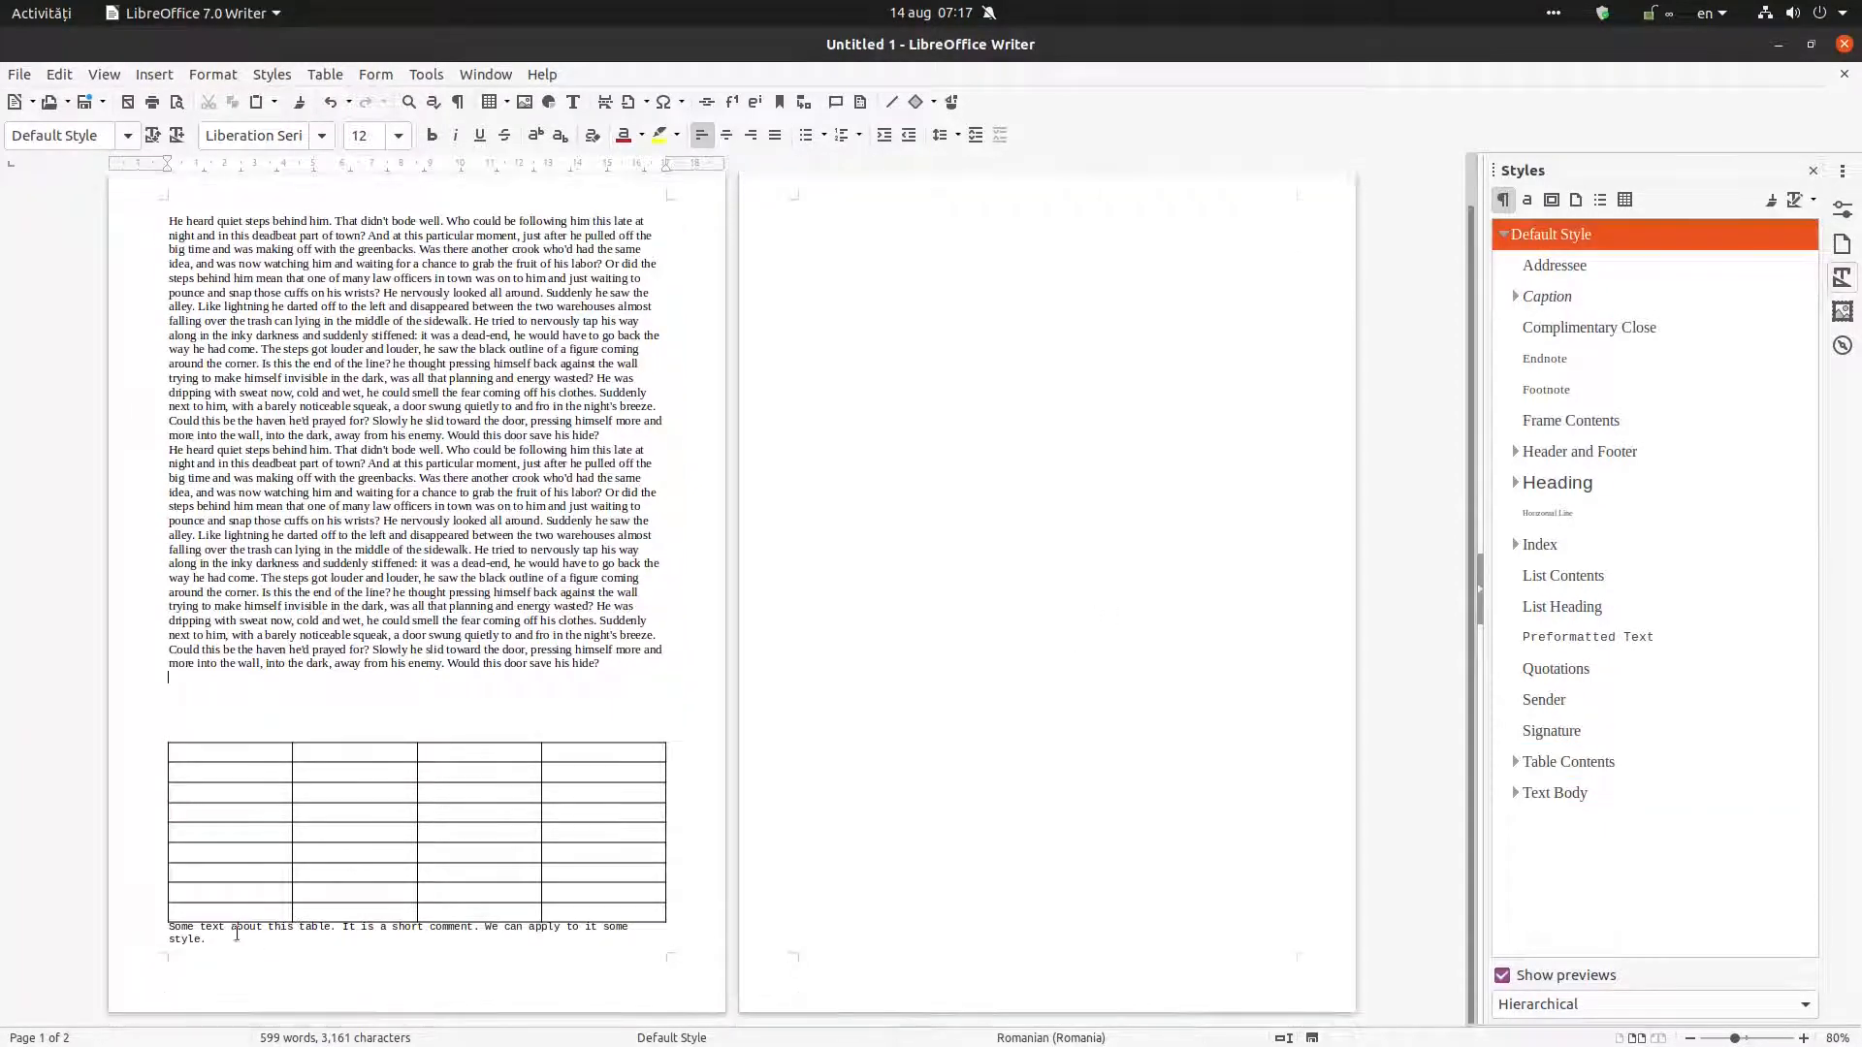
{"action": "double_click", "coordinate": [183, 928]}
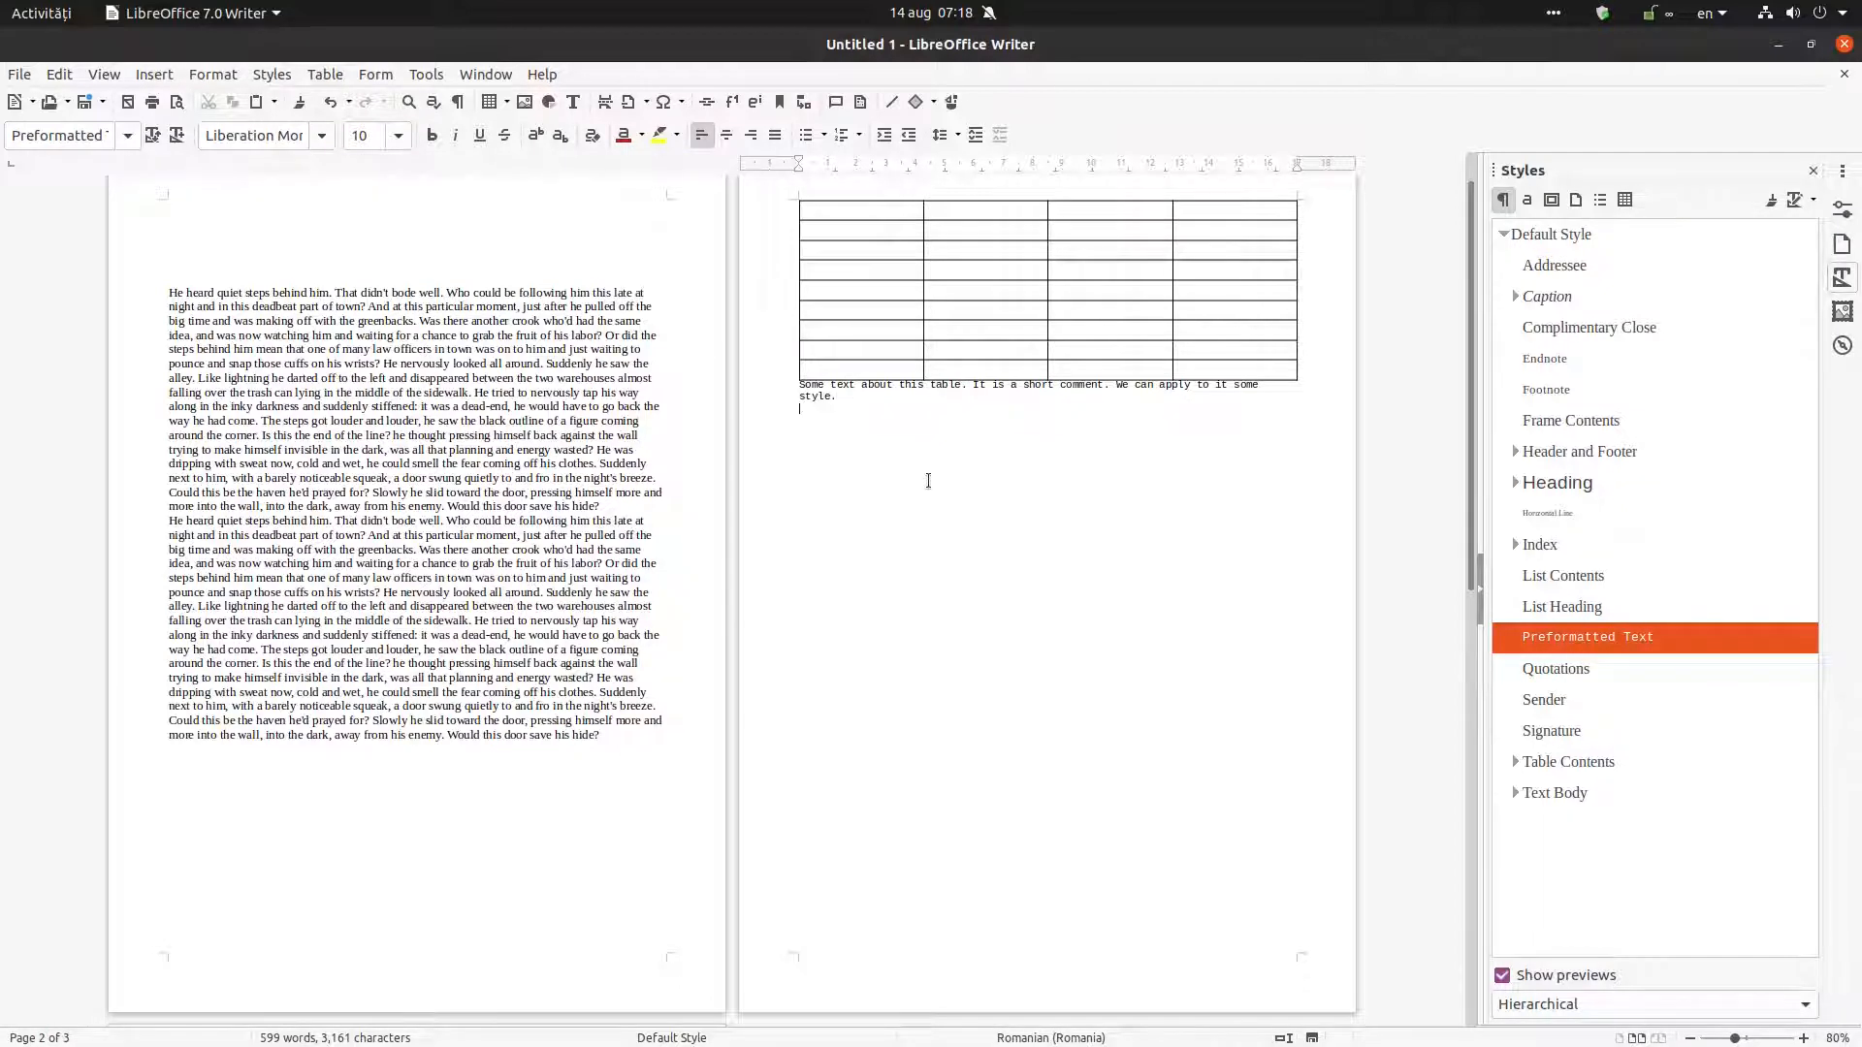
{"action": "type", "text": "Dsdsd ds dsds ds sds dsds dd"}
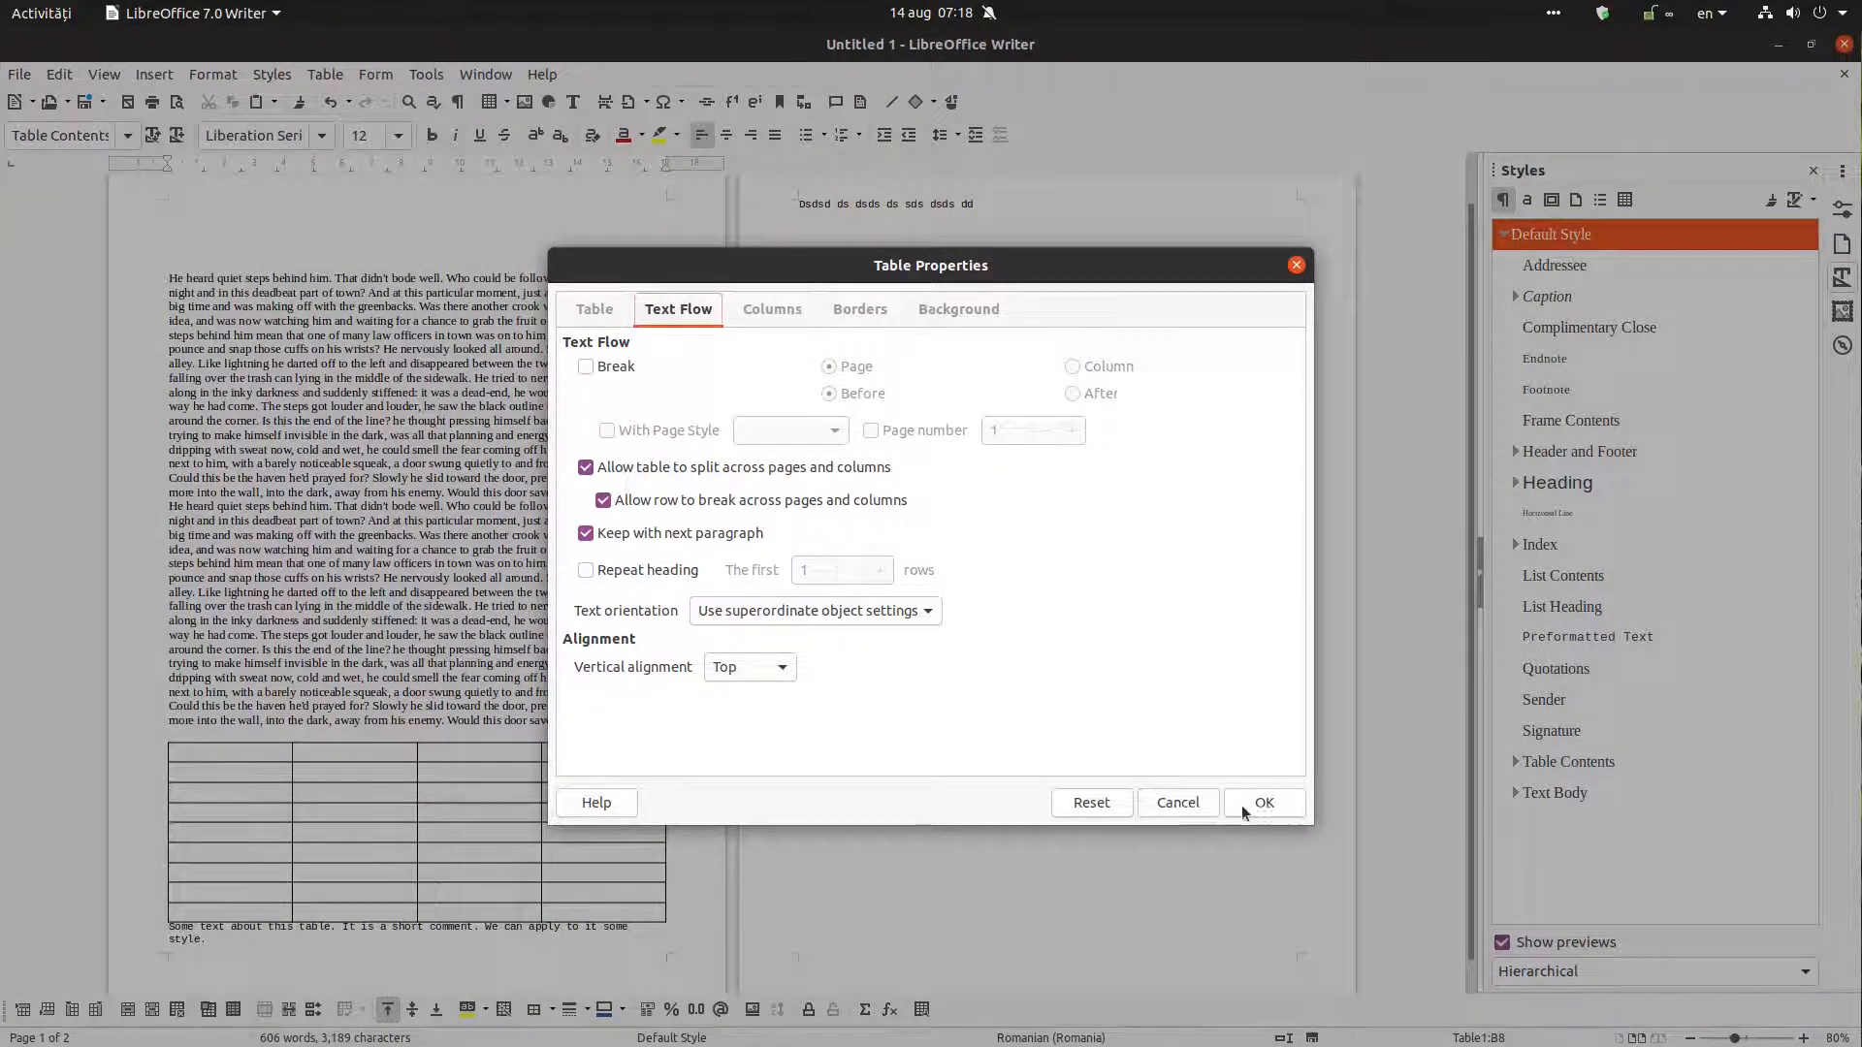
Confirm and dismiss the Table Properties text flow settings
{"action": "left_click", "coordinate": [1263, 801]}
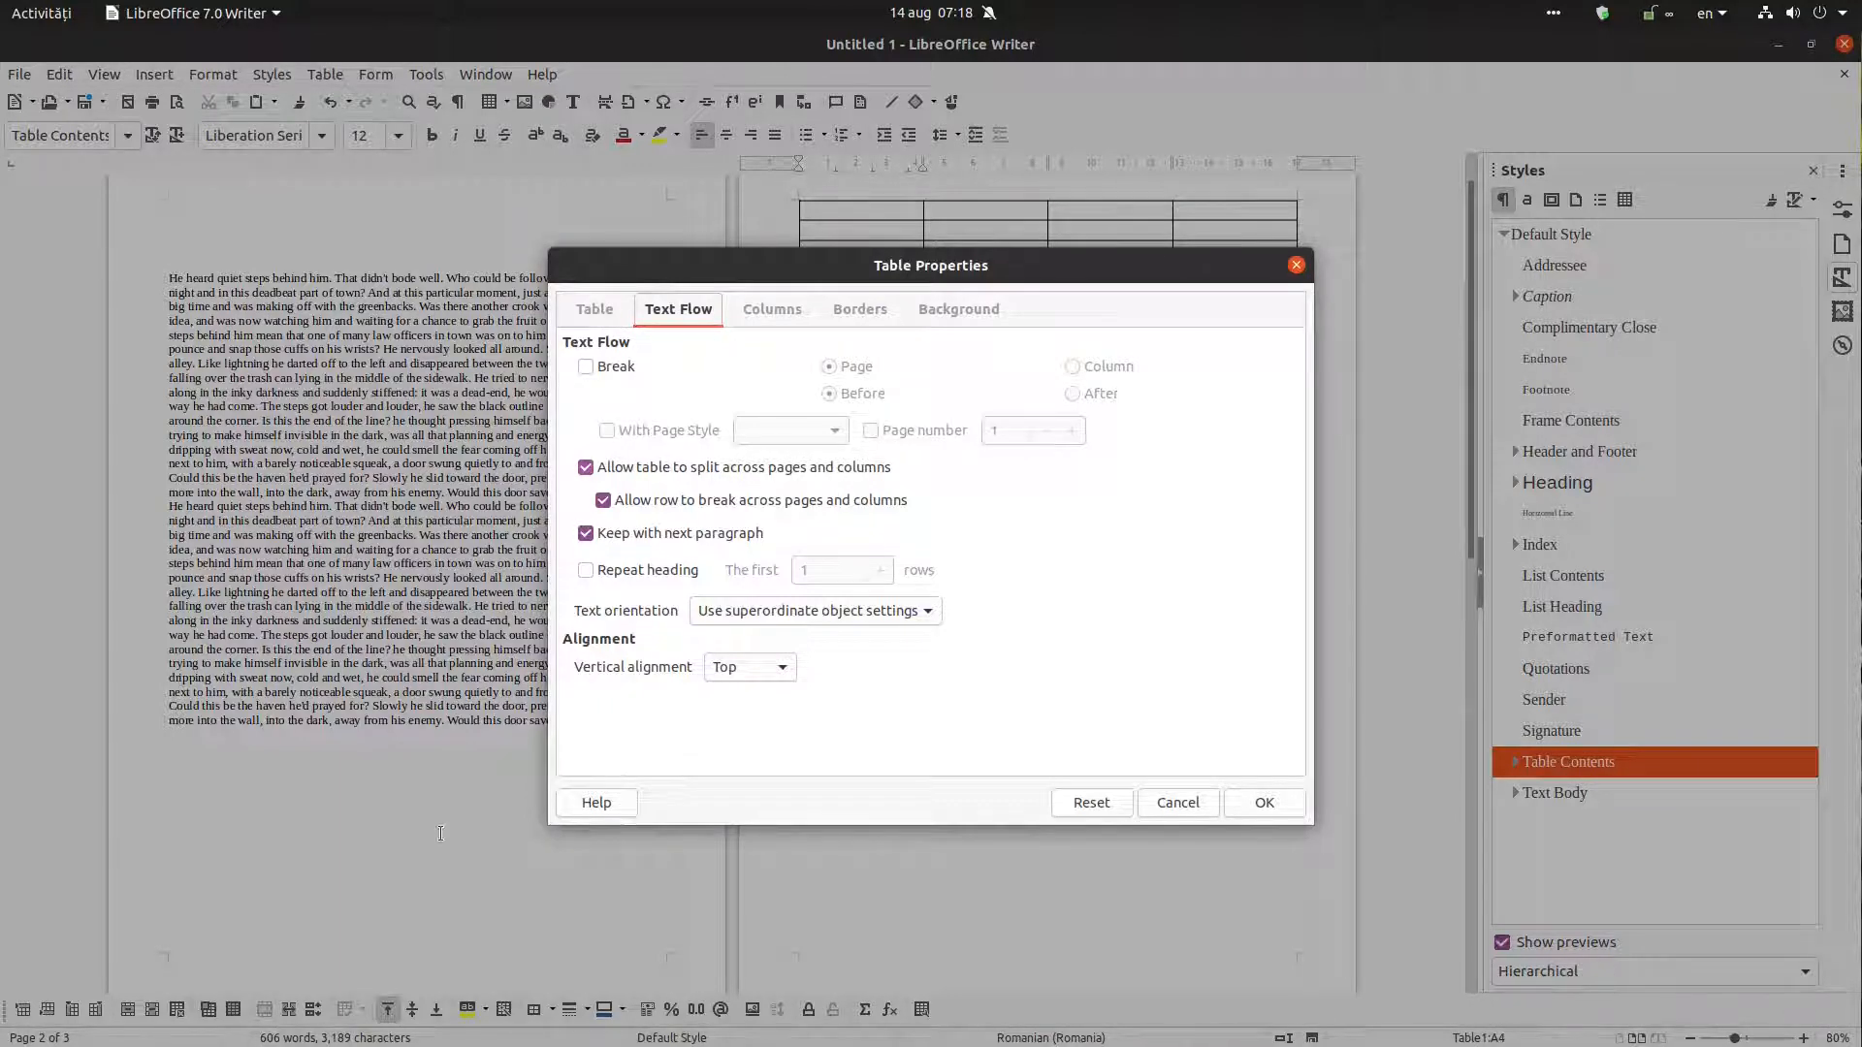
{"action": "left_click", "coordinate": [1263, 801]}
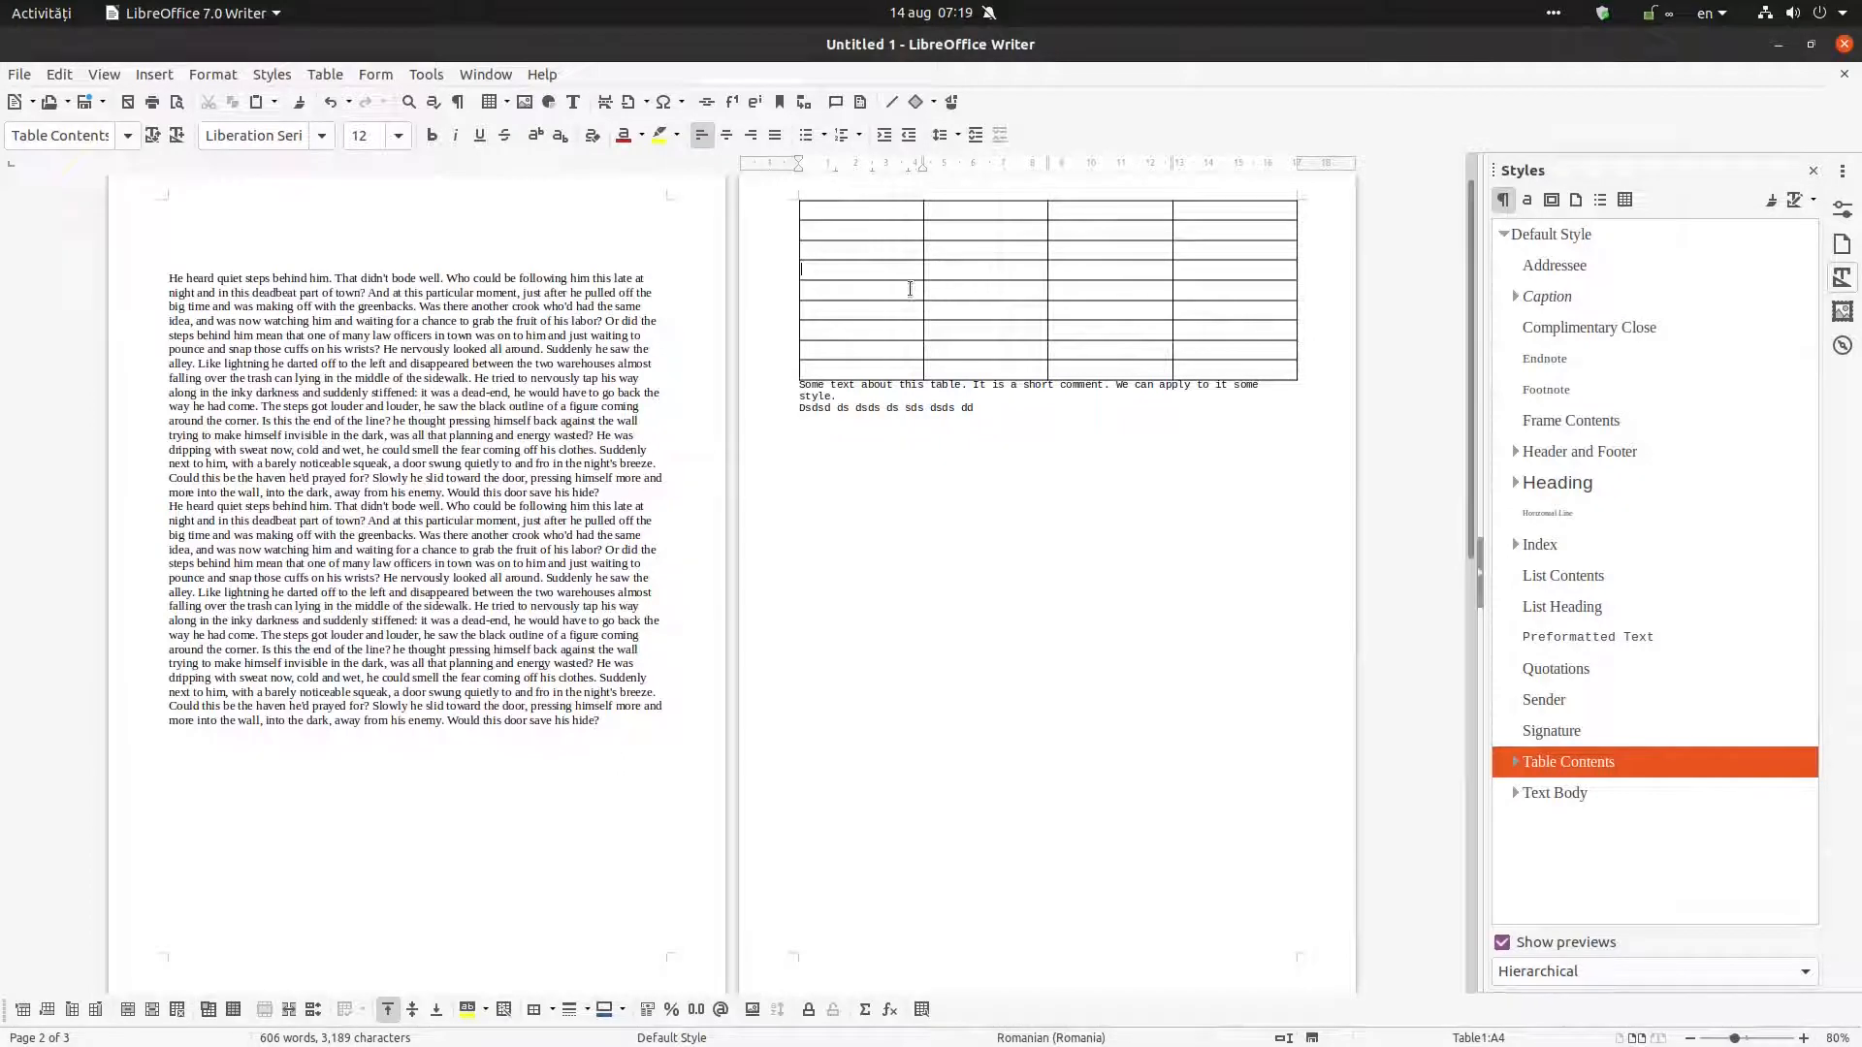
Show the About LibreOffice box with version 6.4.5.2 from the Help menu
{"action": "left_click", "coordinate": [541, 74]}
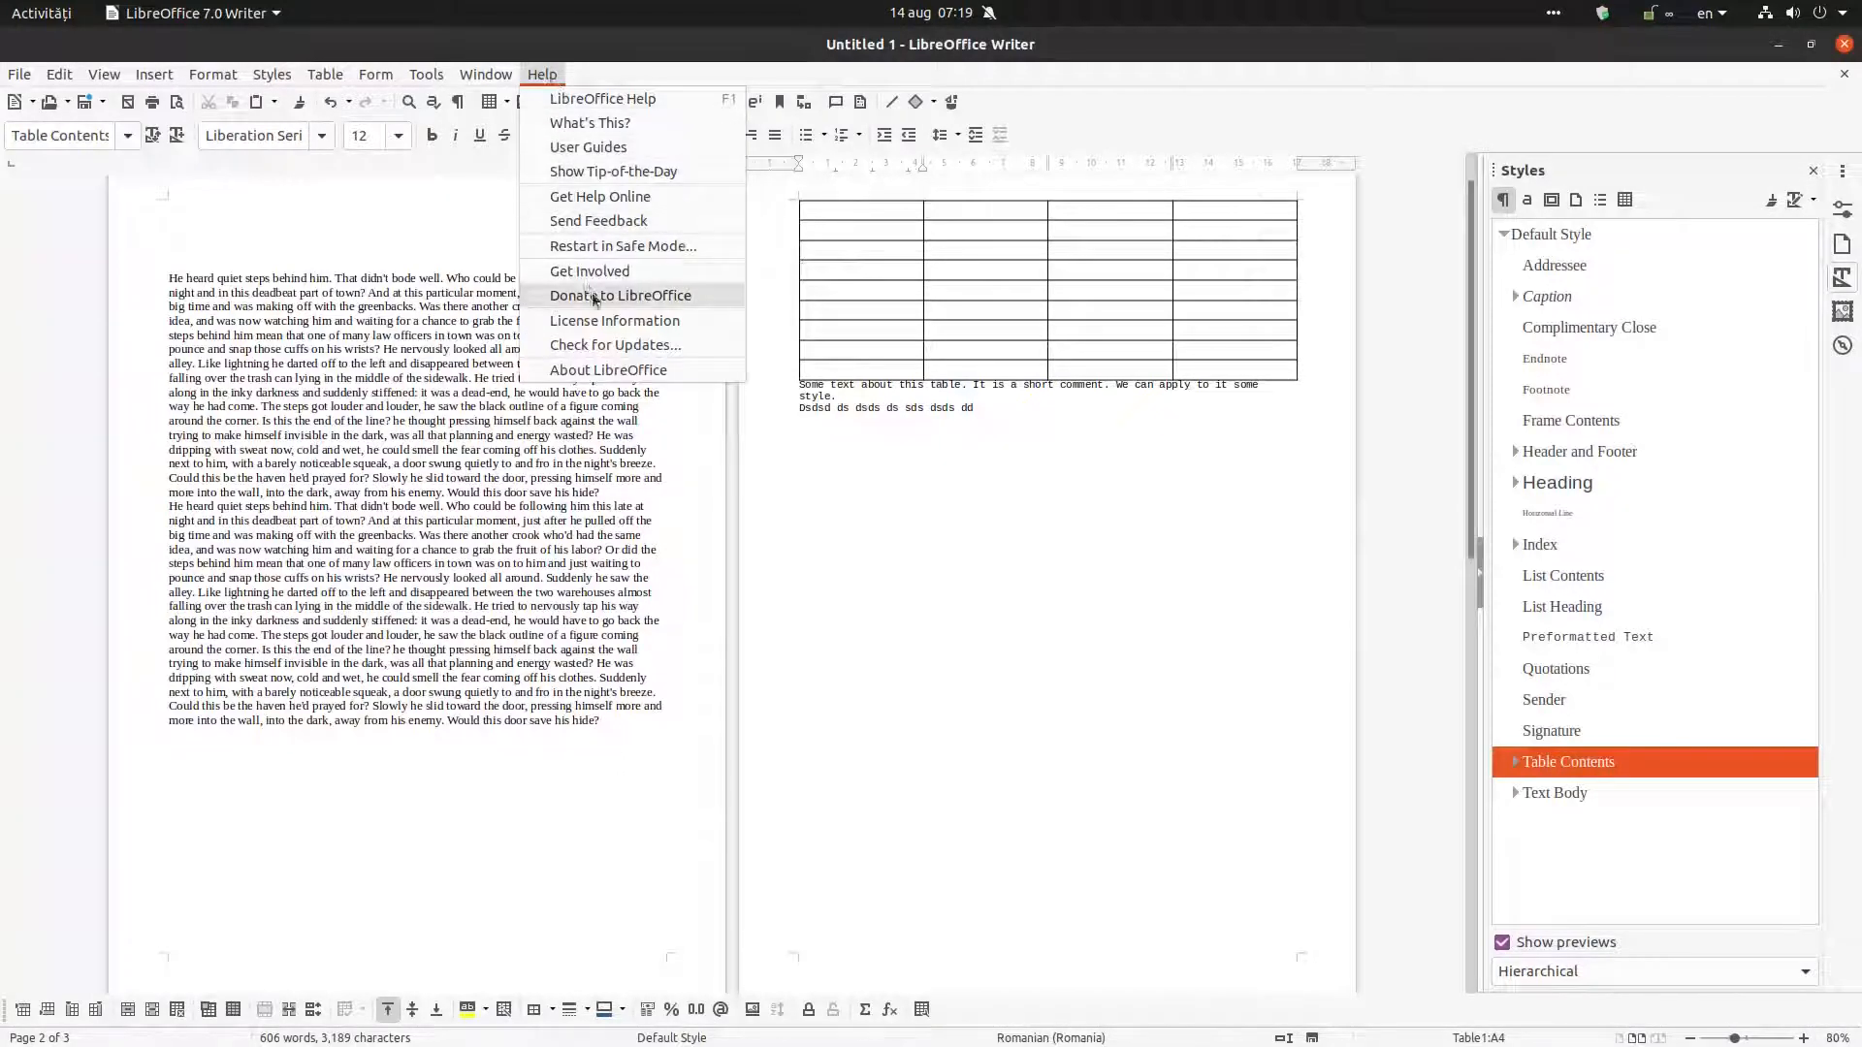
{"action": "left_click", "coordinate": [607, 369]}
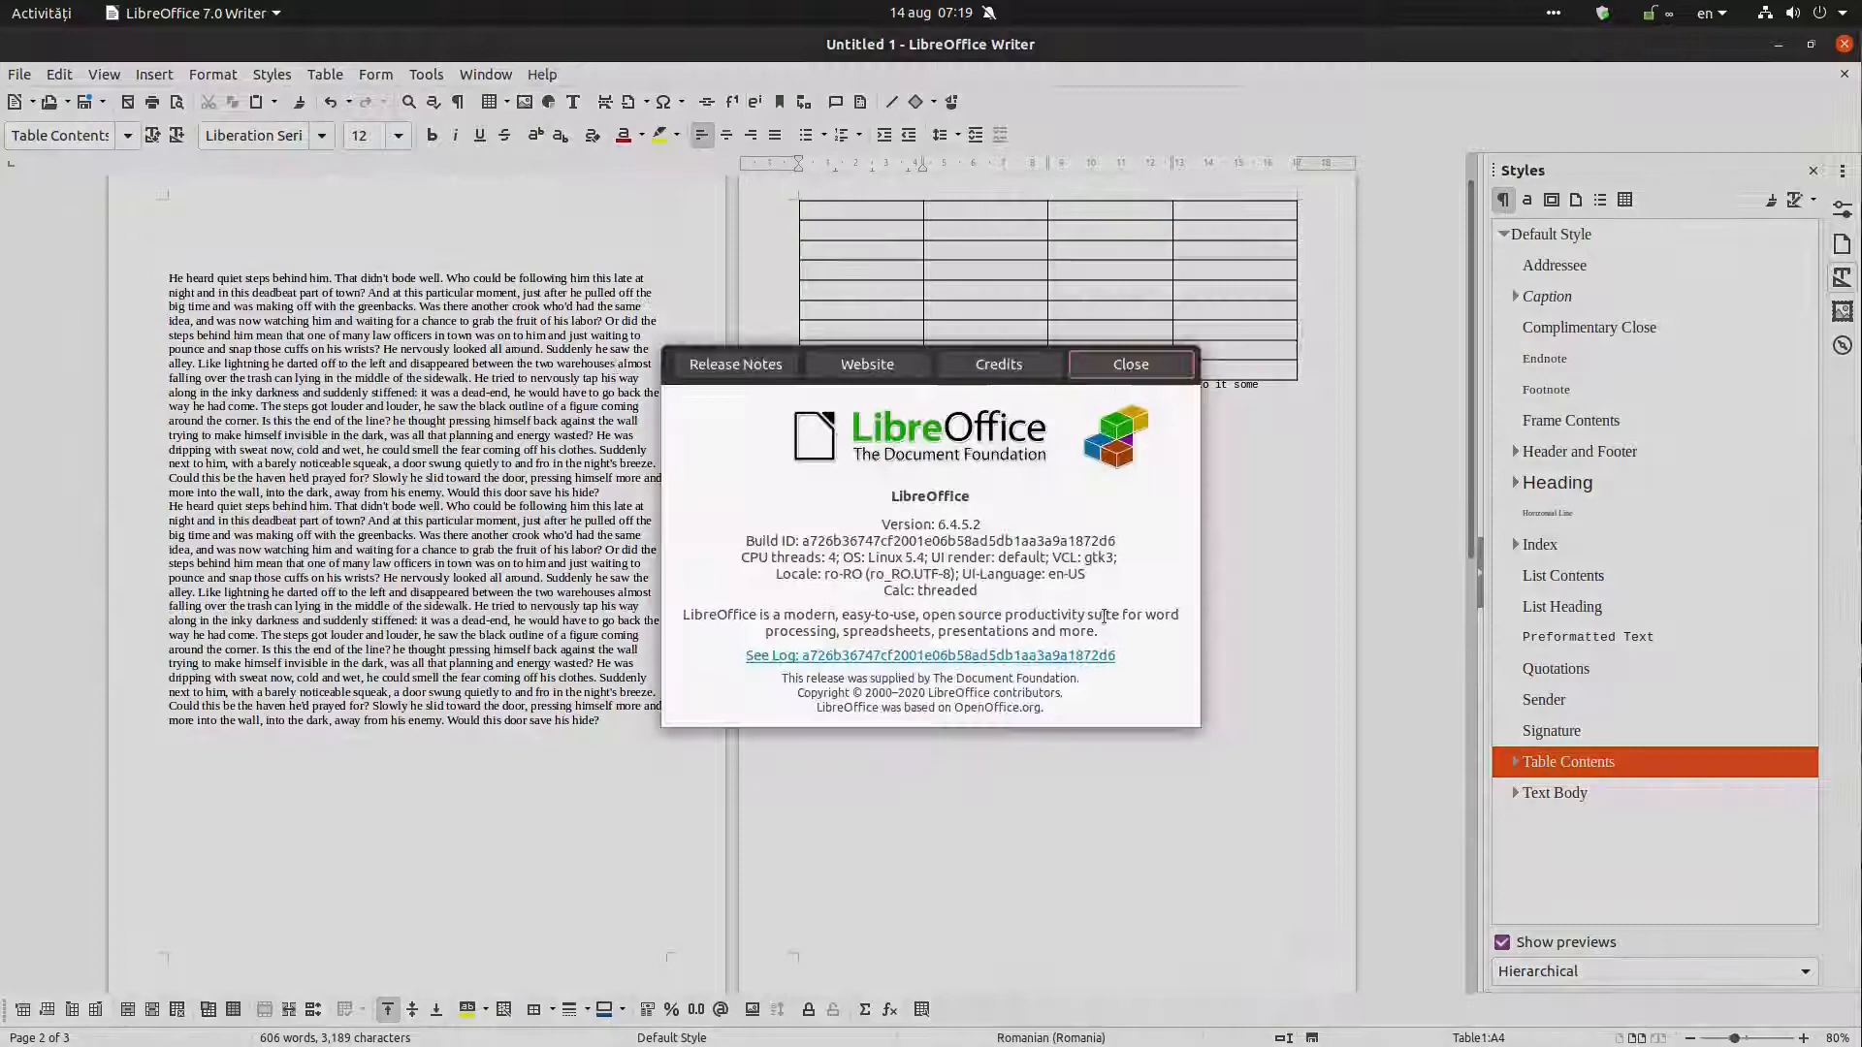